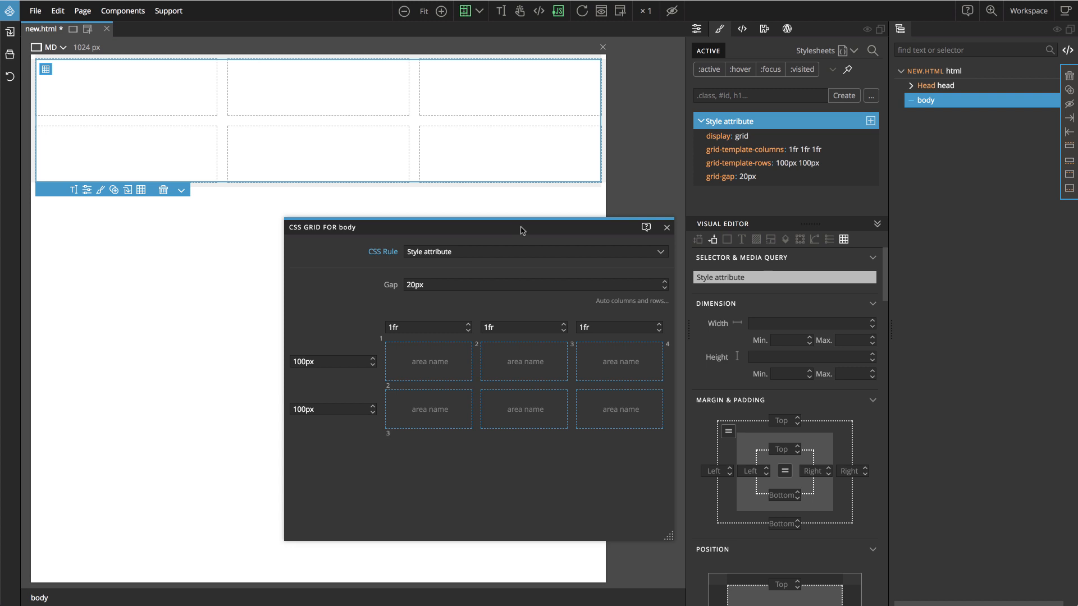
{"action": "mouse_move", "coordinate": [521, 231]}
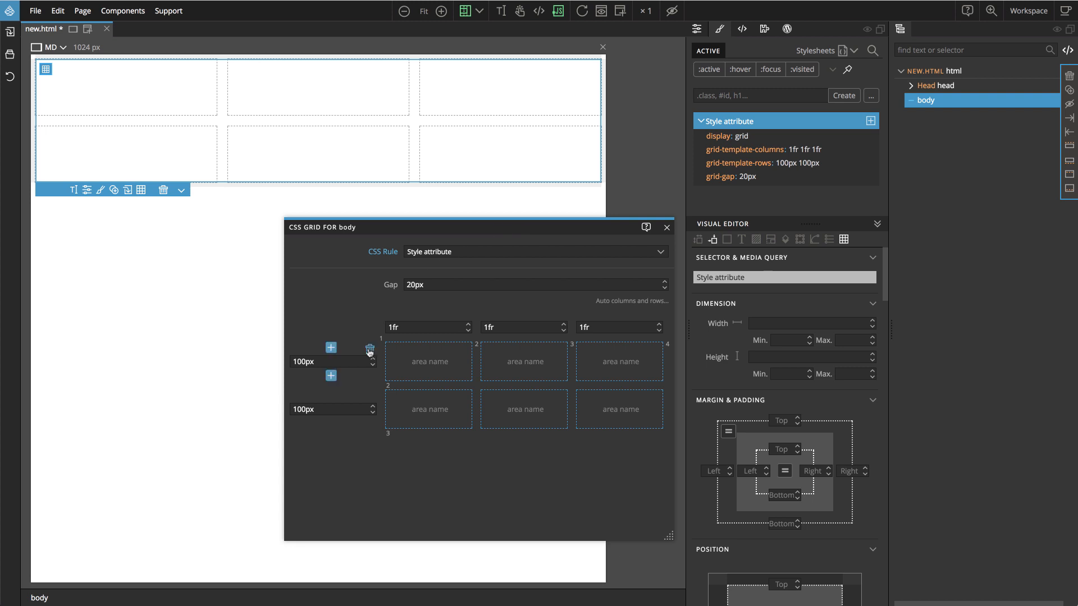
Delete both grid rows and clear the leftover grid styles from the body
{"action": "left_click", "coordinate": [368, 348]}
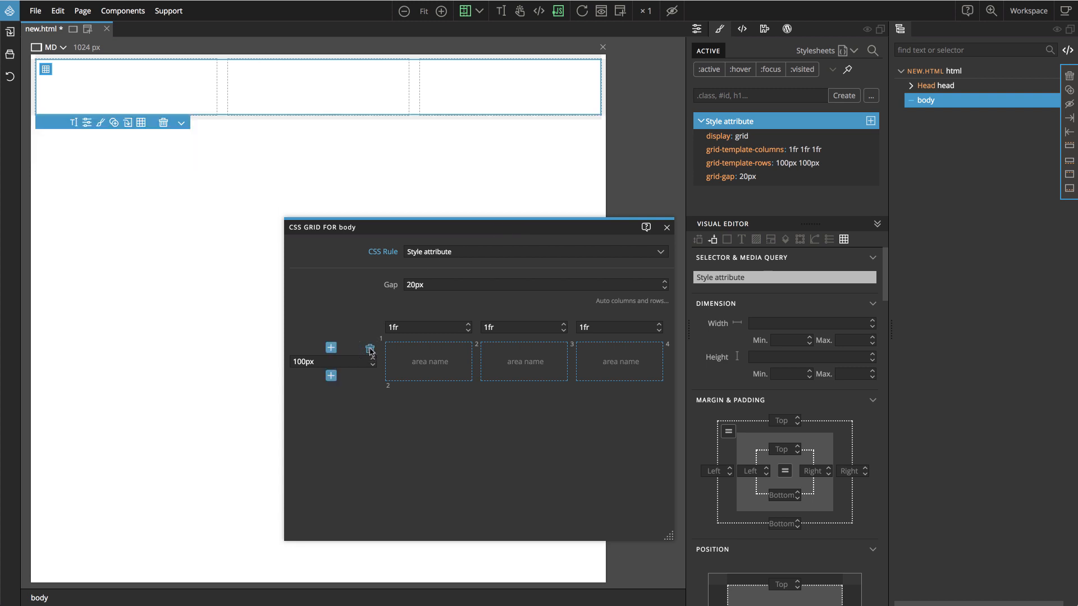
{"action": "left_click", "coordinate": [369, 348]}
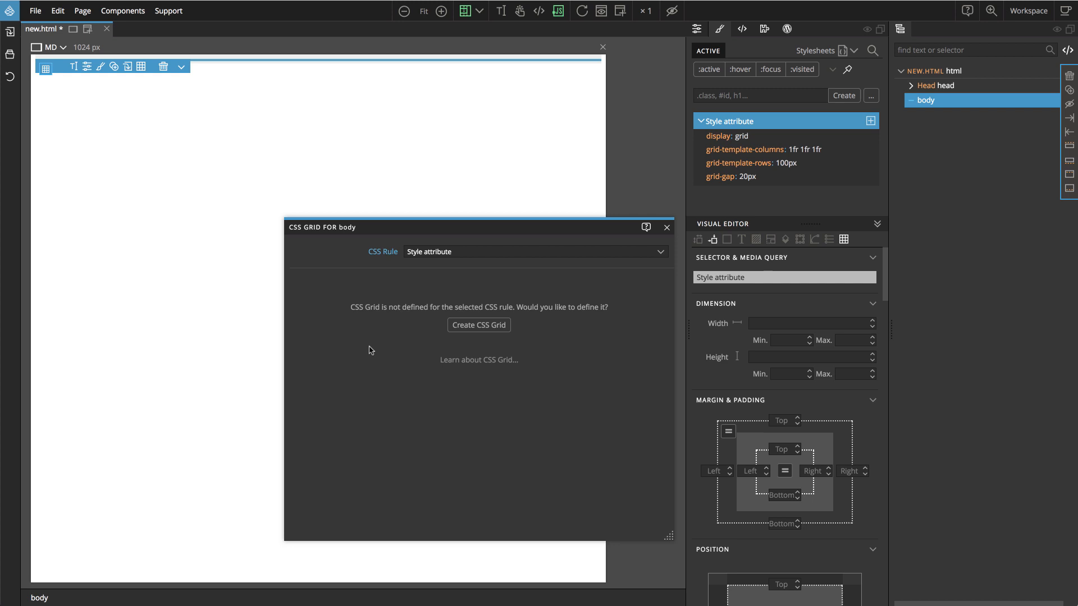
{"action": "left_click", "coordinate": [699, 122]}
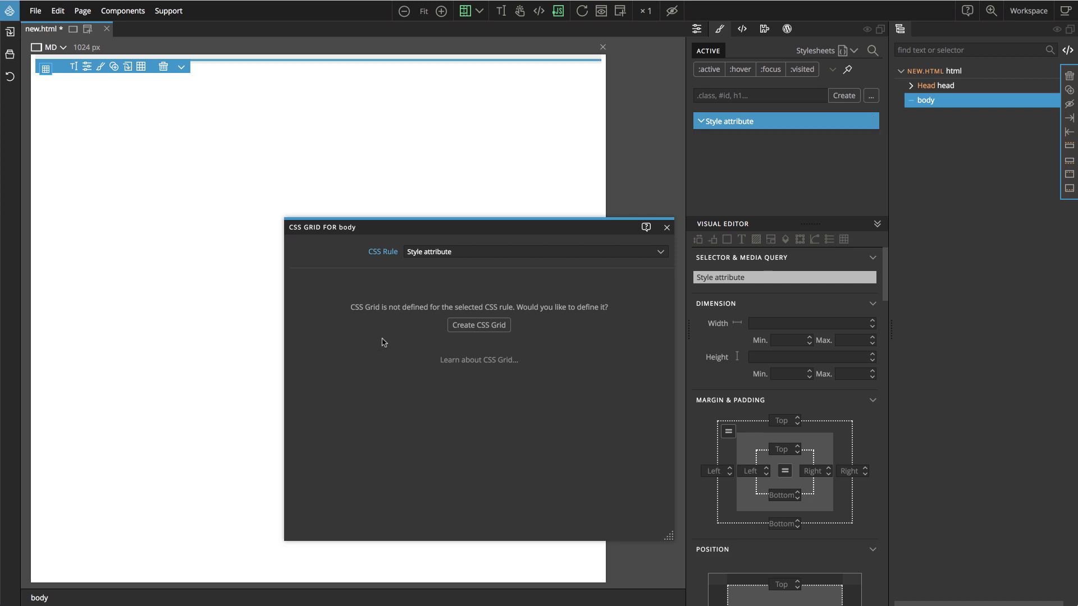
{"action": "mouse_move", "coordinate": [726, 139]}
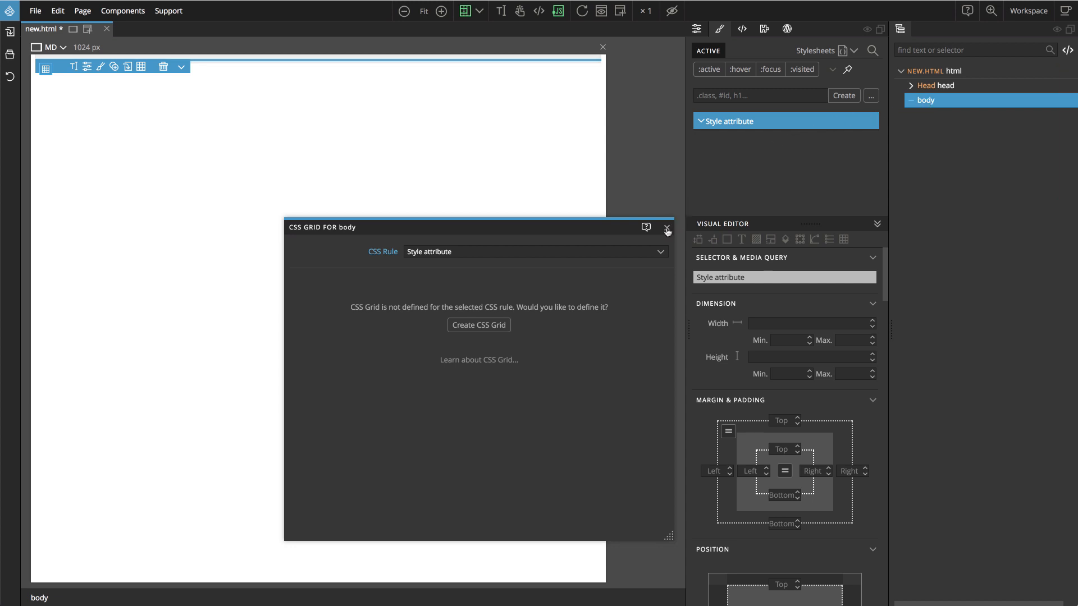
Close the grid editor and place an H1 'Heading 1' inside a new header
{"action": "left_click", "coordinate": [667, 228]}
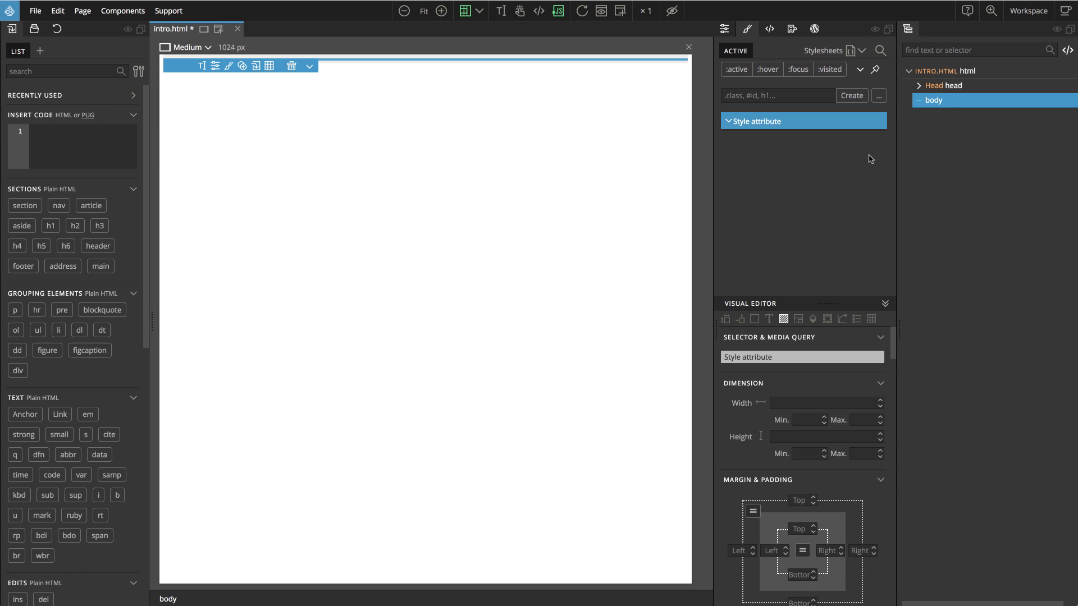
{"action": "mouse_move", "coordinate": [221, 219]}
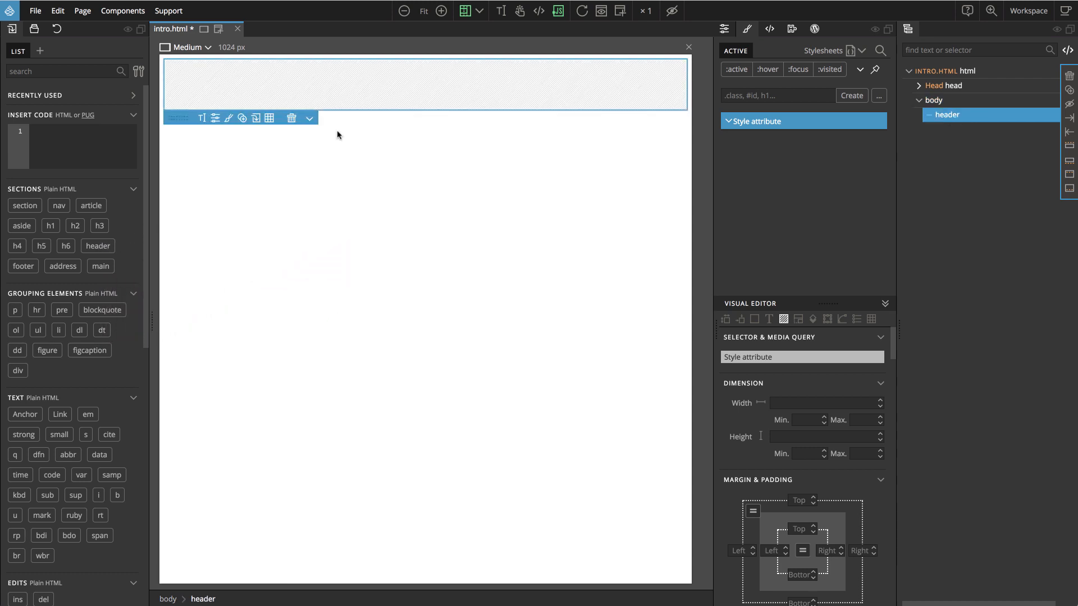
{"action": "mouse_move", "coordinate": [351, 132]}
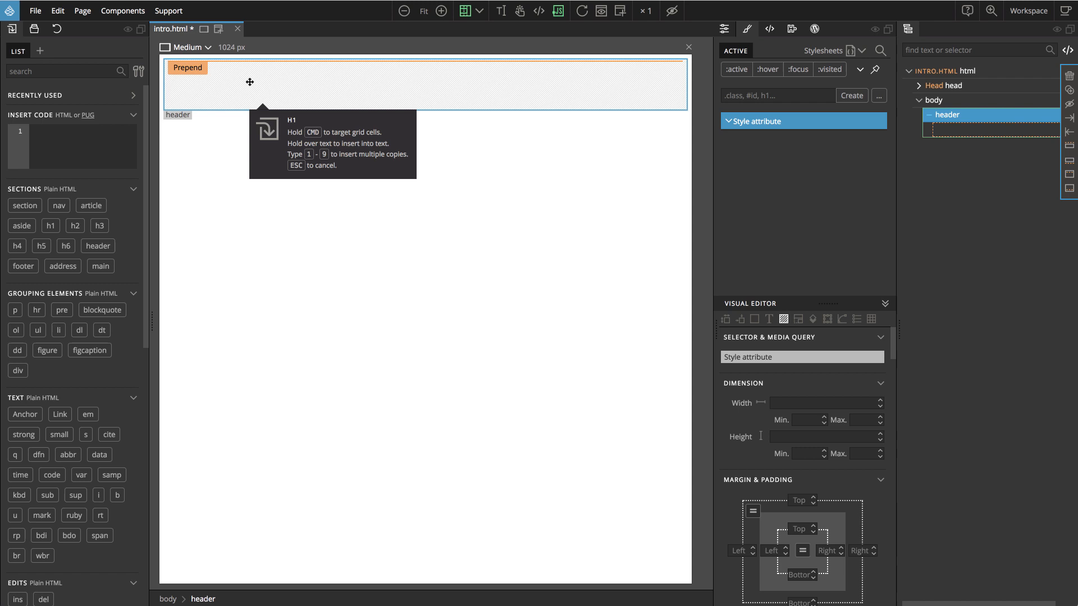
{"action": "left_click", "coordinate": [250, 82]}
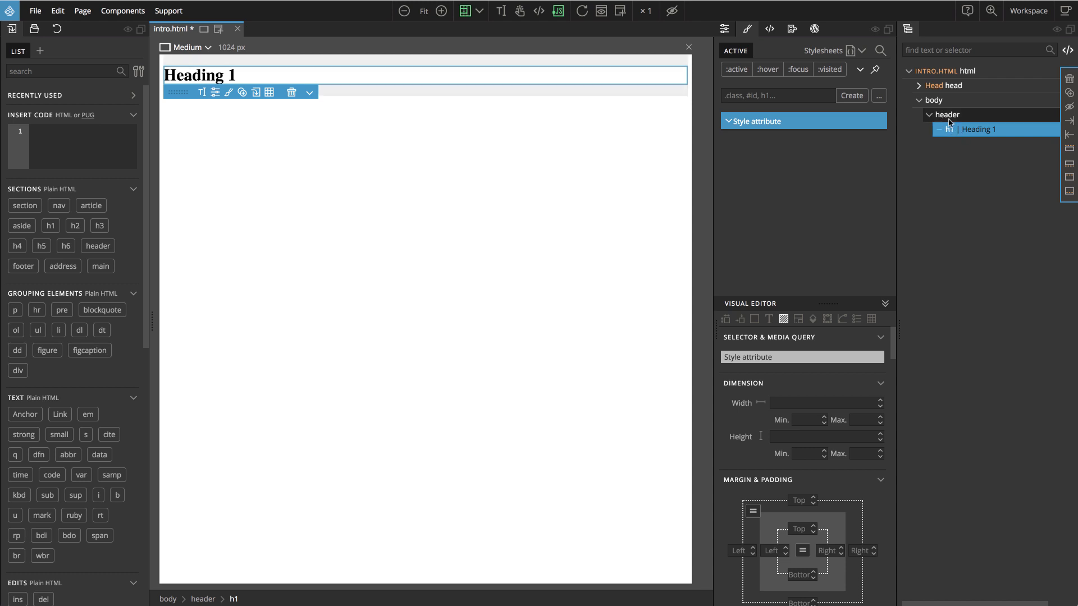
{"action": "mouse_move", "coordinate": [957, 130]}
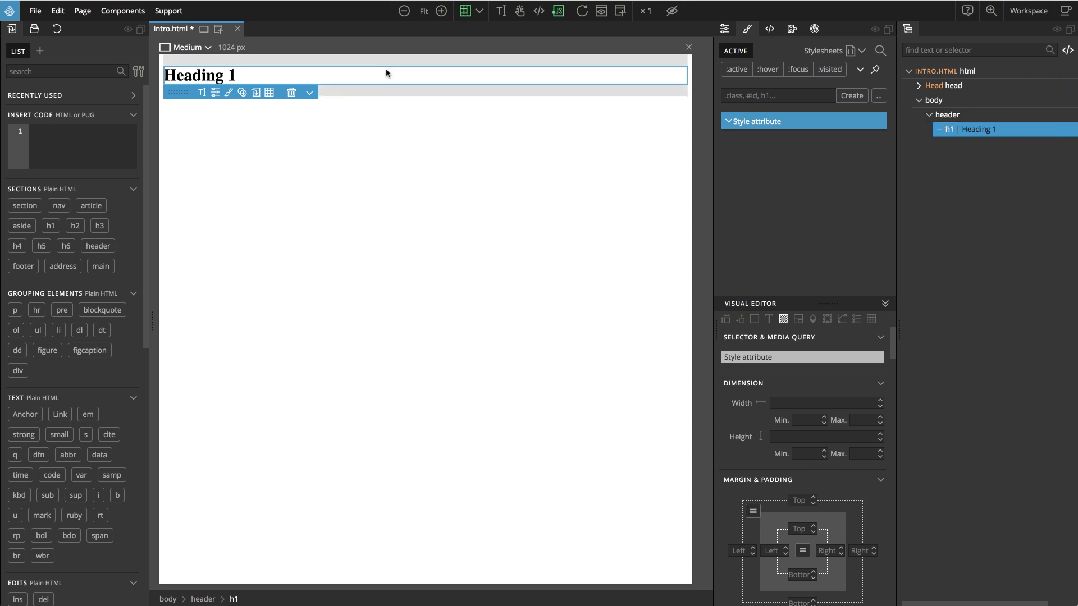
{"action": "mouse_move", "coordinate": [204, 80]}
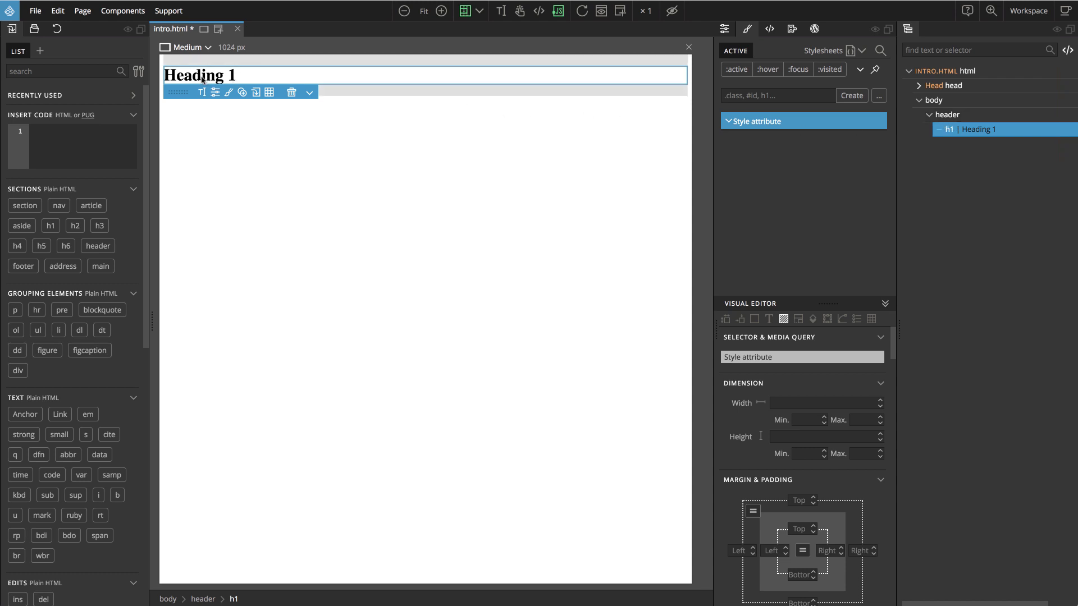
Replace the H1 text with 'Pine Trees are Tall' and finish editing
{"action": "double_click", "coordinate": [202, 74]}
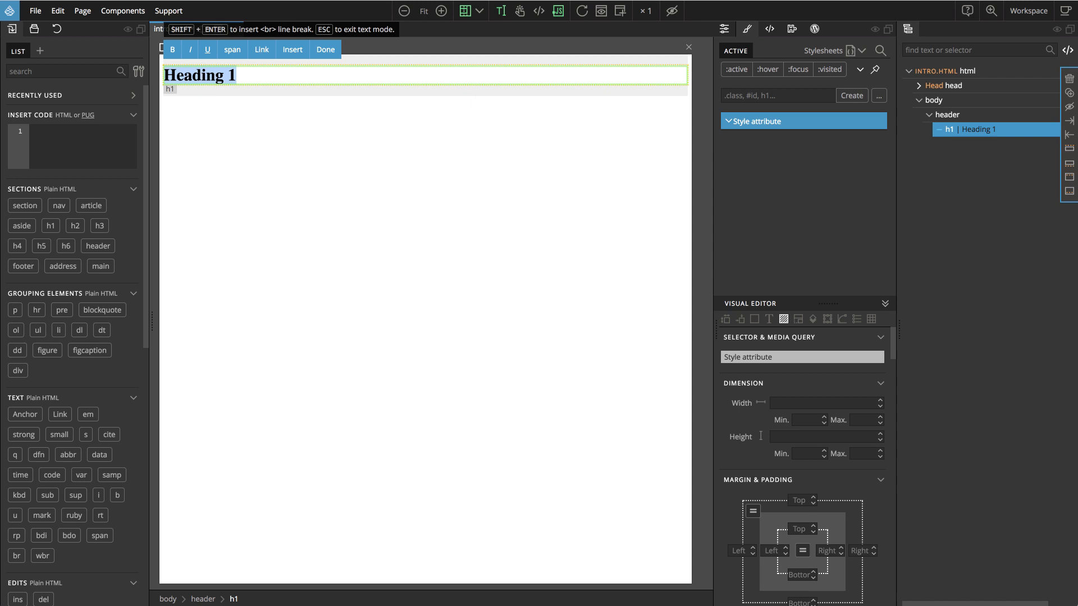
{"action": "type", "text": "Pine Tree"}
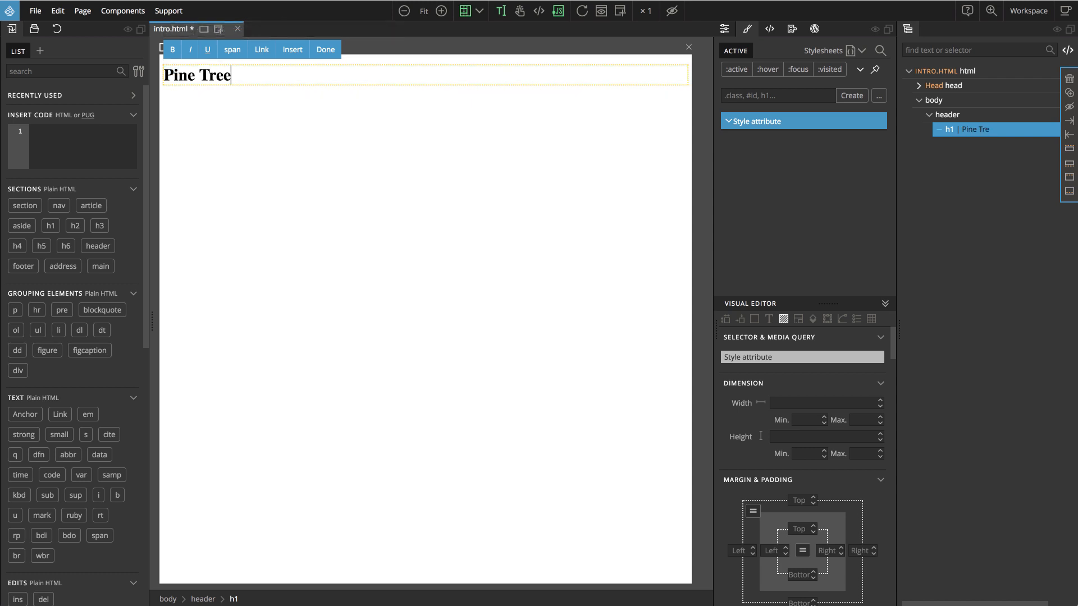
{"action": "type", "text": "s are"}
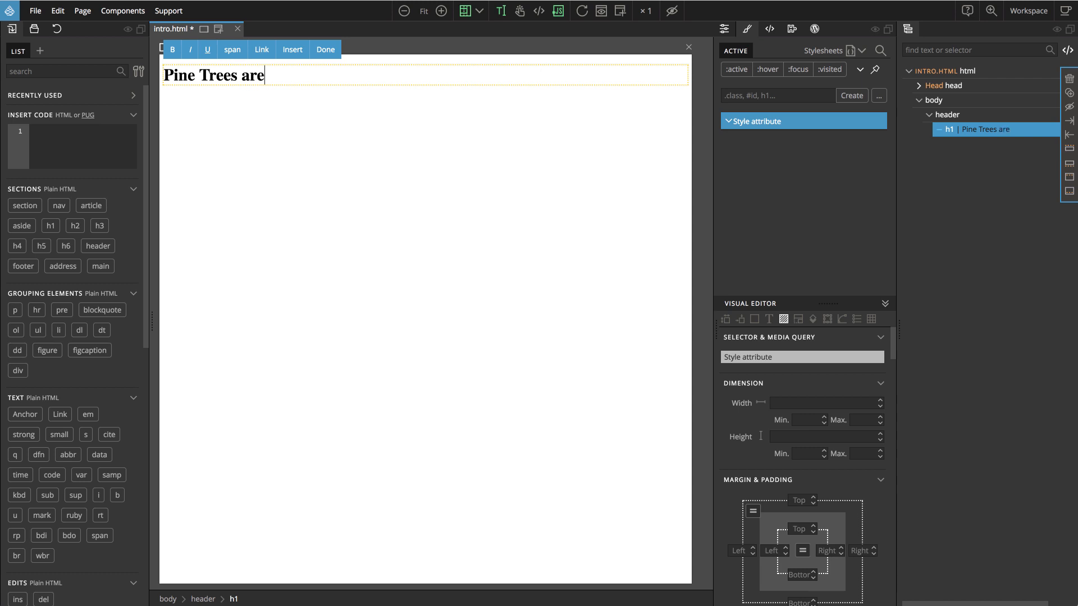
{"action": "type", "text": "Ta"}
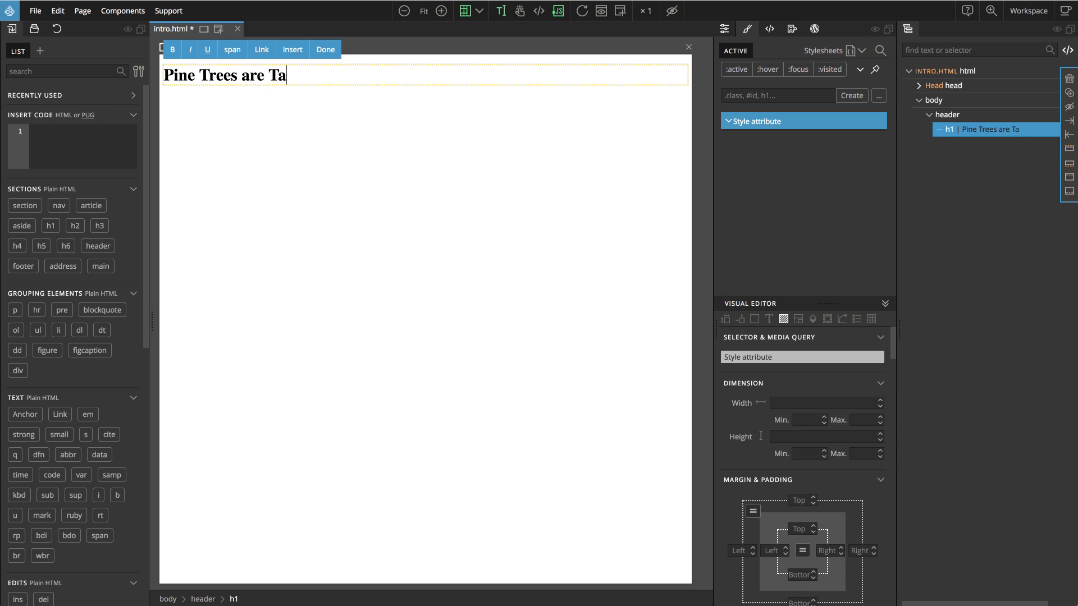
{"action": "type", "text": "ll"}
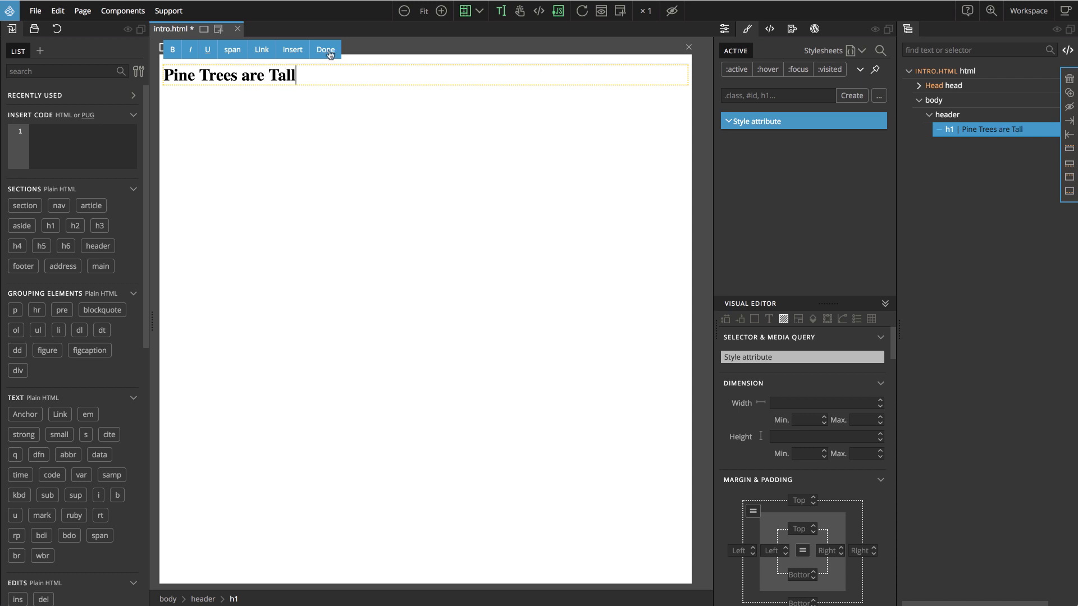
{"action": "left_click", "coordinate": [326, 50]}
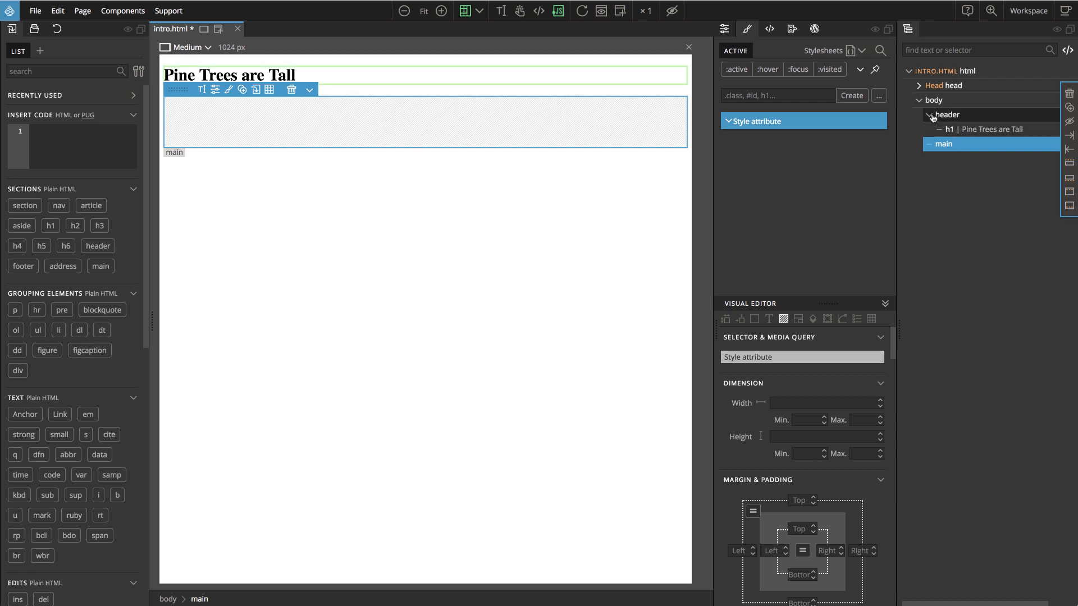
Fill the main paragraph with lorem ipsum text and duplicate it
{"action": "left_click", "coordinate": [930, 115]}
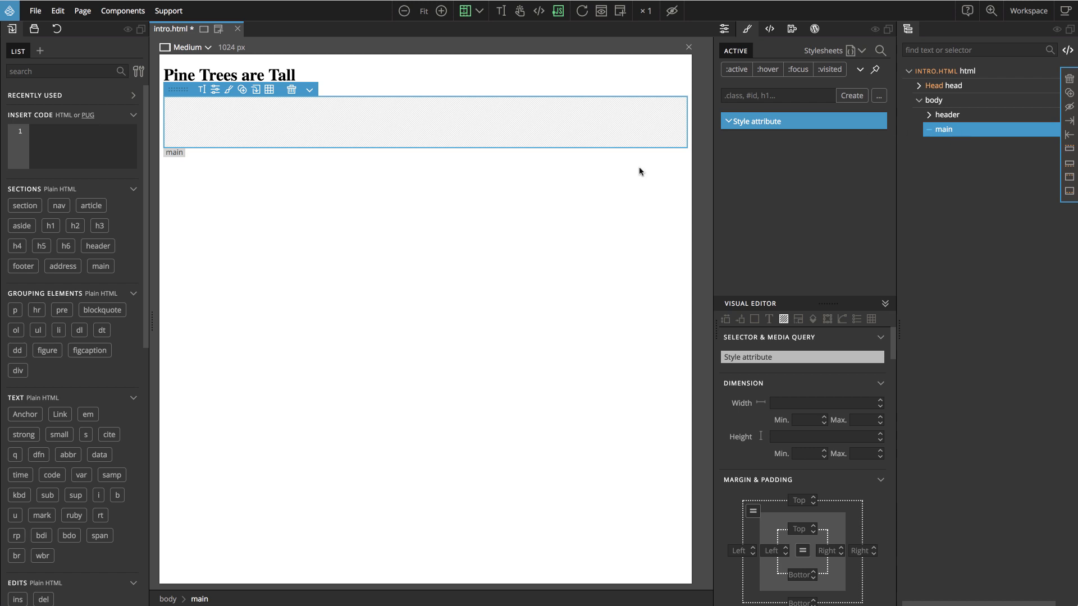
{"action": "mouse_move", "coordinate": [14, 310]}
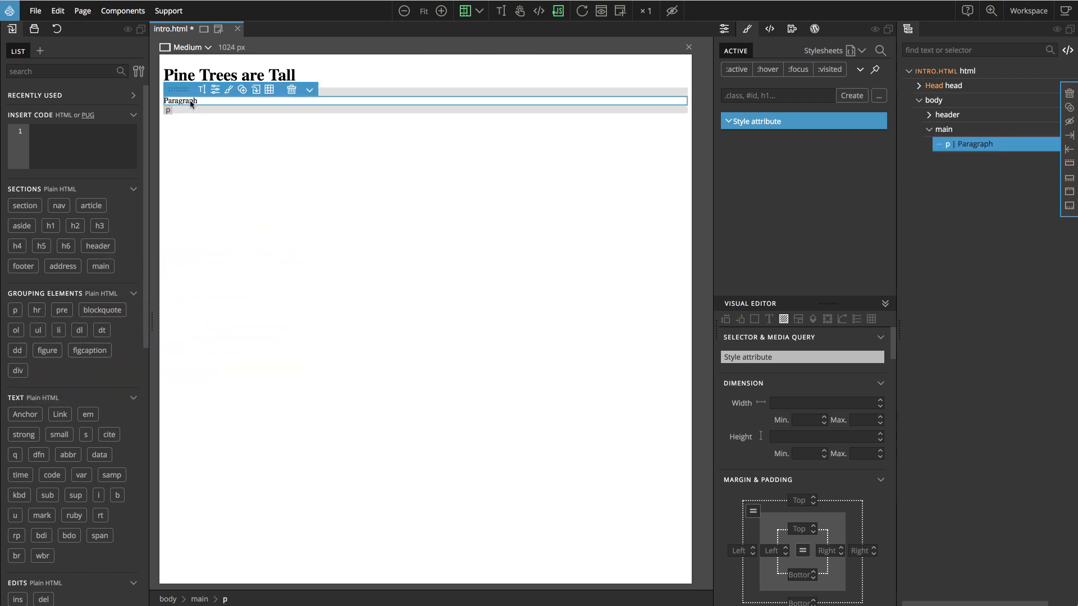
{"action": "left_click", "coordinate": [310, 90]}
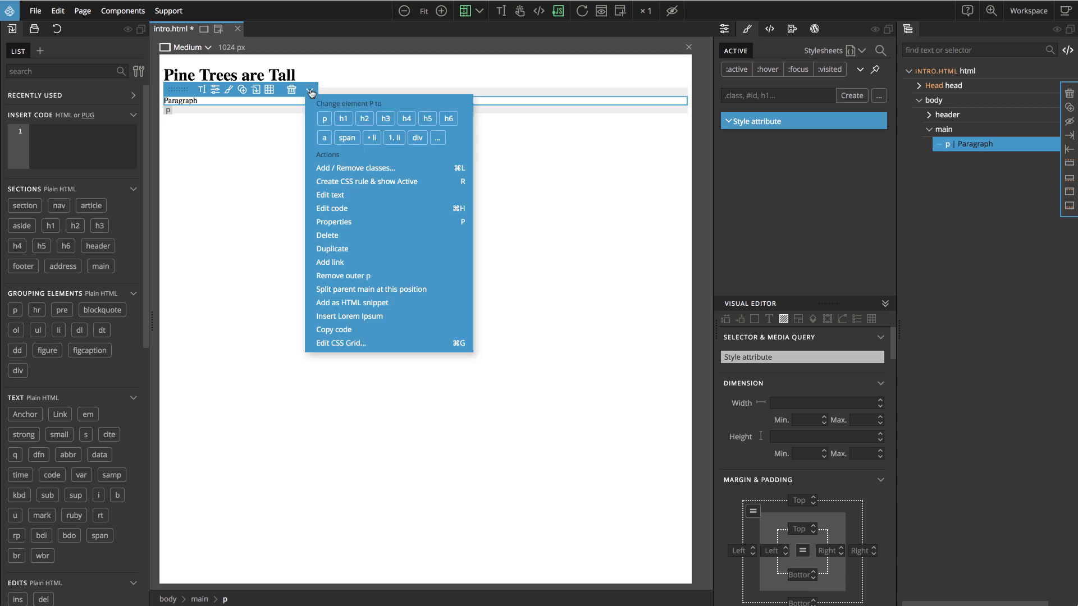
{"action": "mouse_move", "coordinate": [356, 173]}
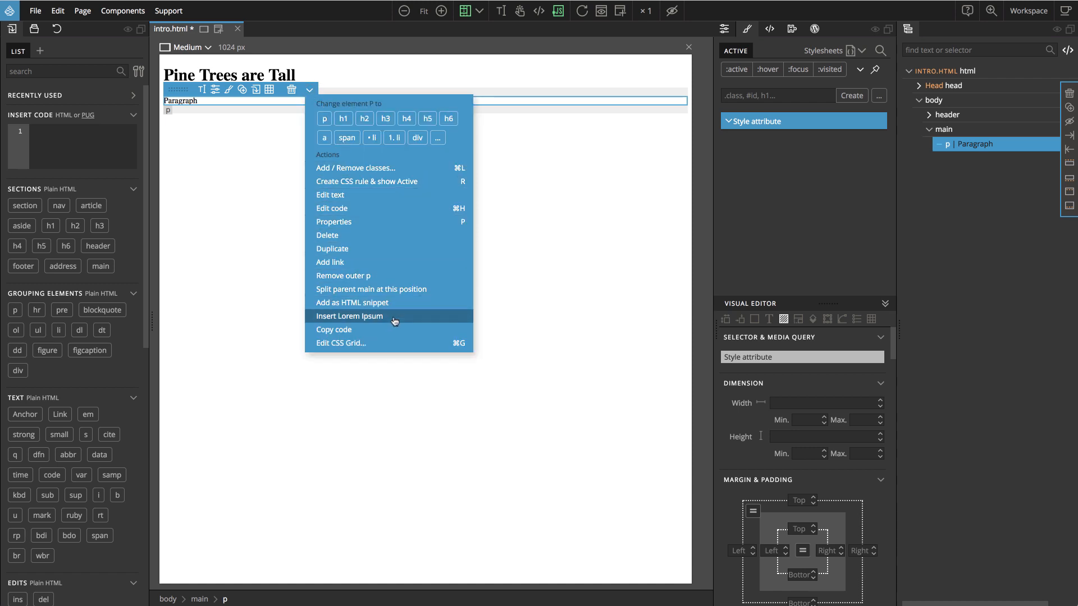
{"action": "left_click", "coordinate": [349, 317]}
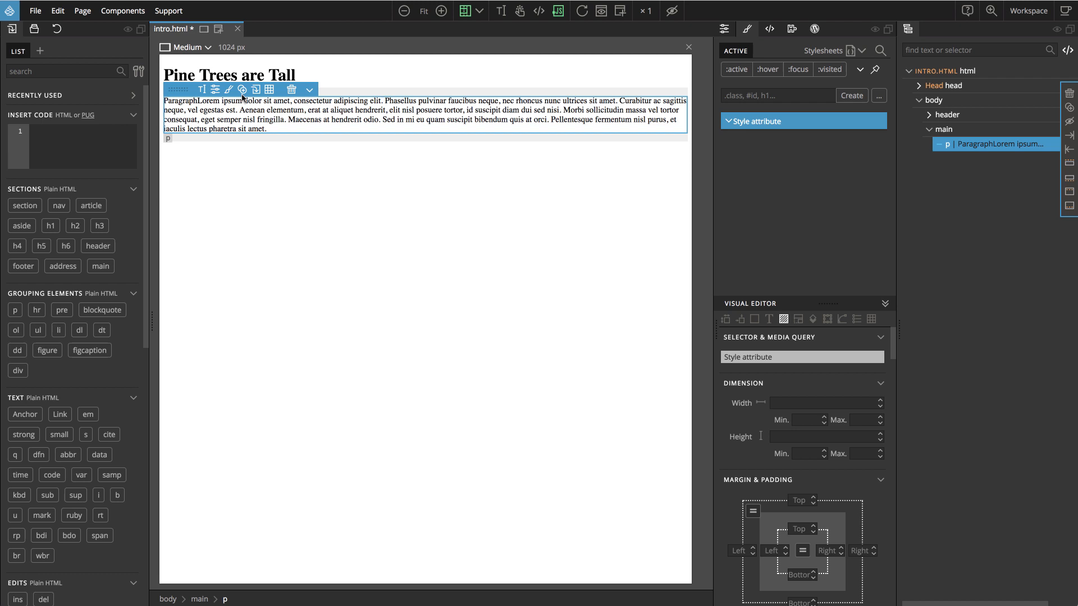
{"action": "mouse_move", "coordinate": [243, 89]}
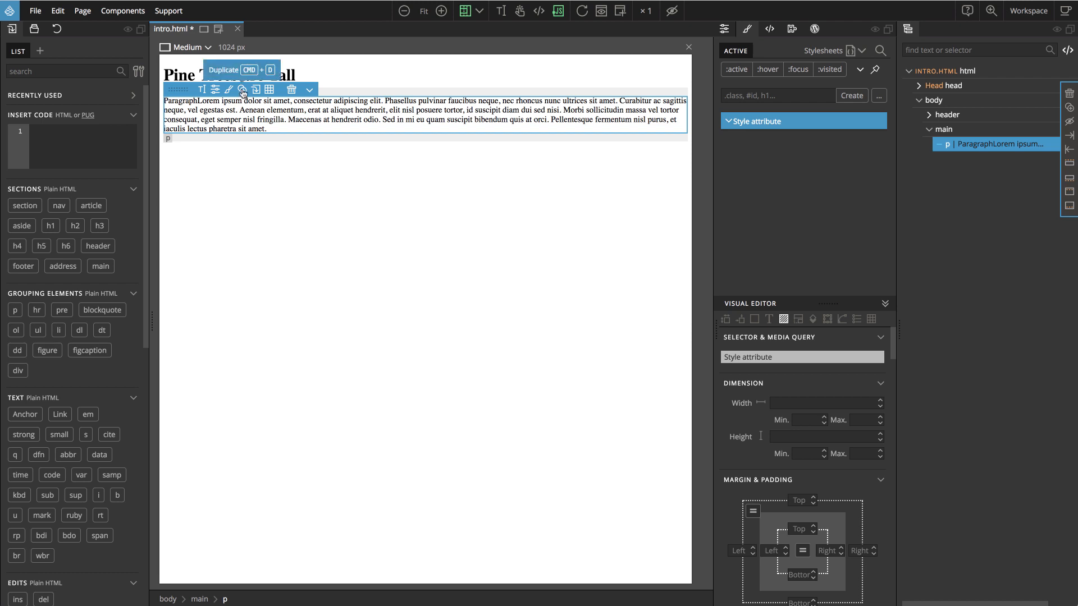
{"action": "left_click", "coordinate": [240, 90]}
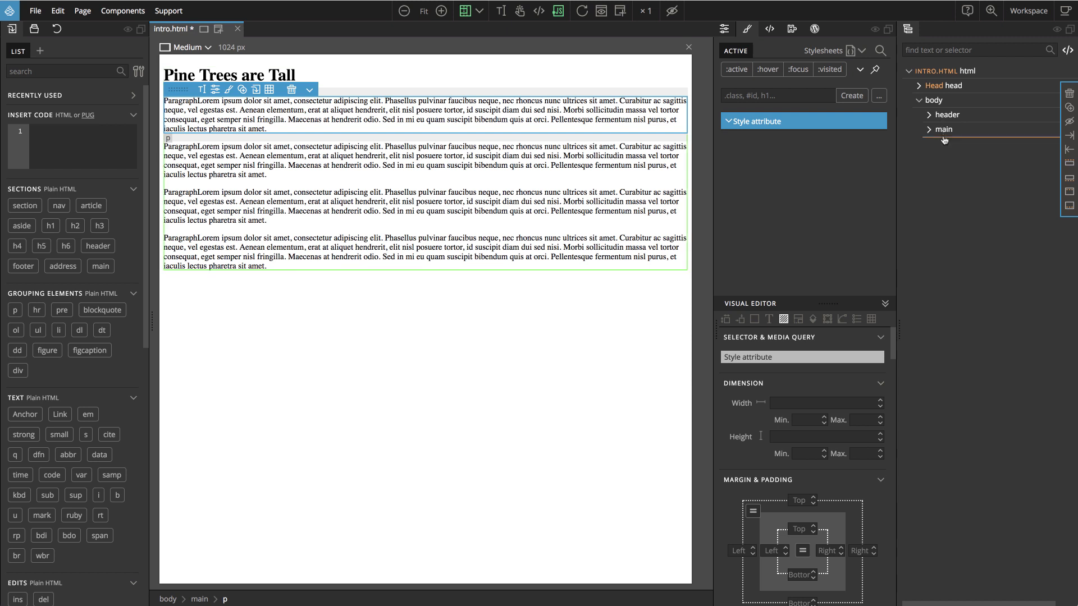
Insert div.sidebar with a ul of li Item 1, Item 2, Item 3 after main
{"action": "left_click", "coordinate": [943, 140]}
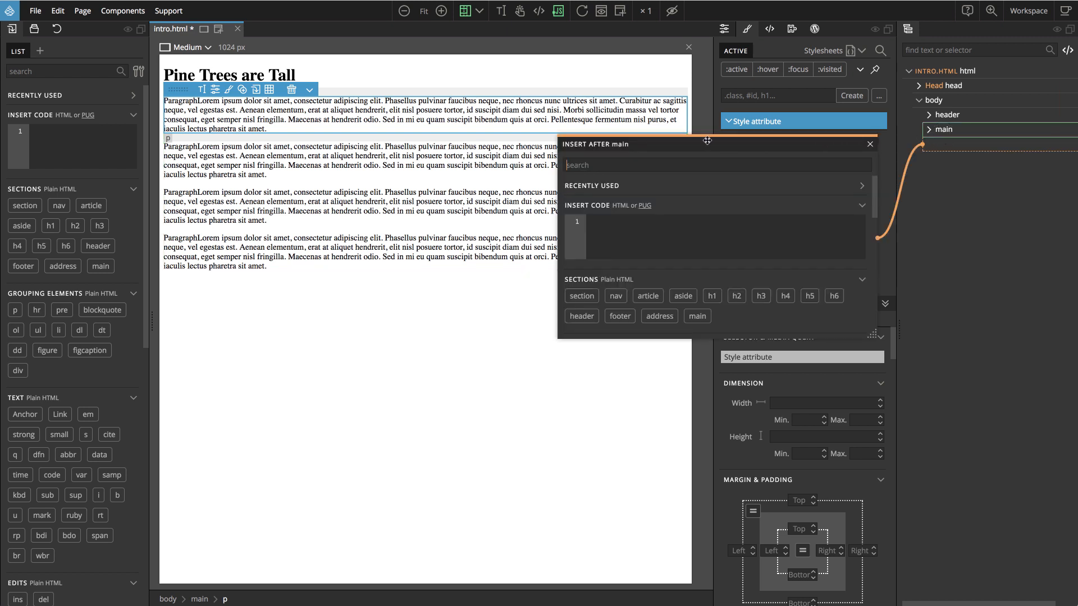
{"action": "mouse_move", "coordinate": [630, 266]}
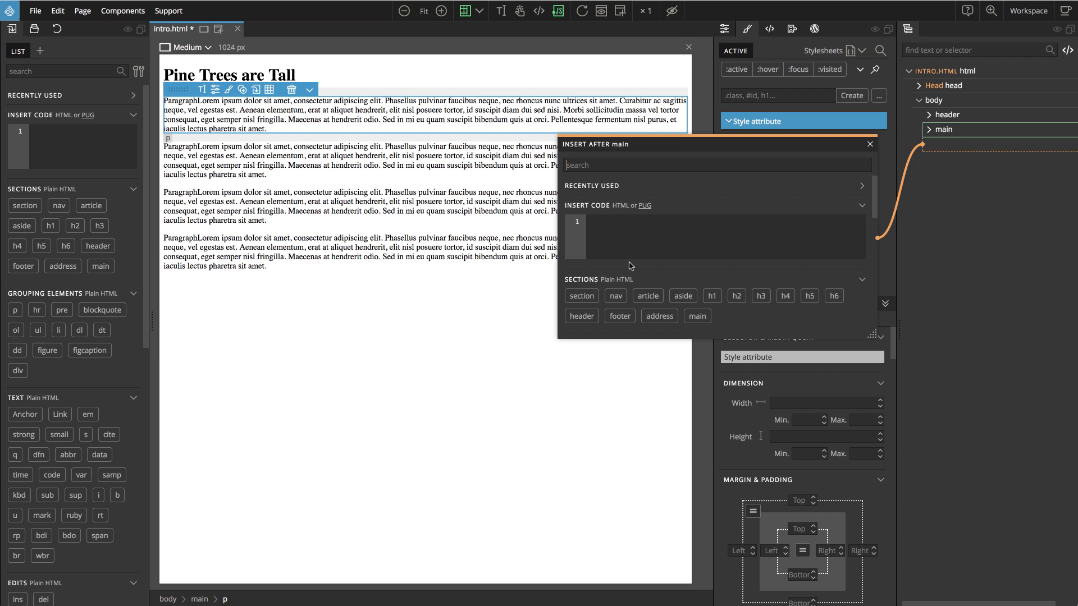
{"action": "mouse_move", "coordinate": [641, 278]}
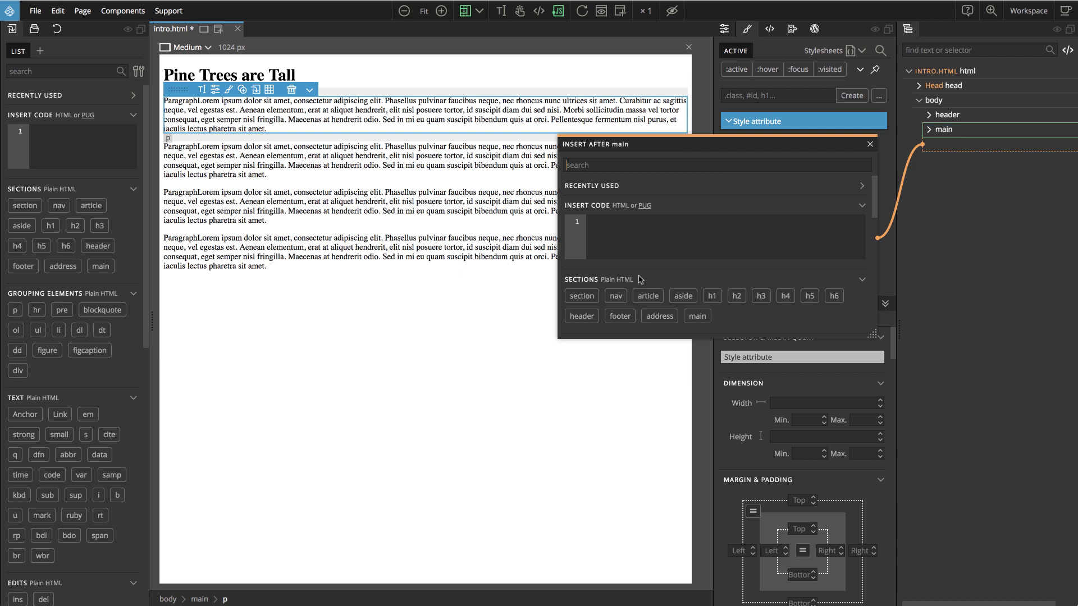
{"action": "mouse_move", "coordinate": [615, 227]}
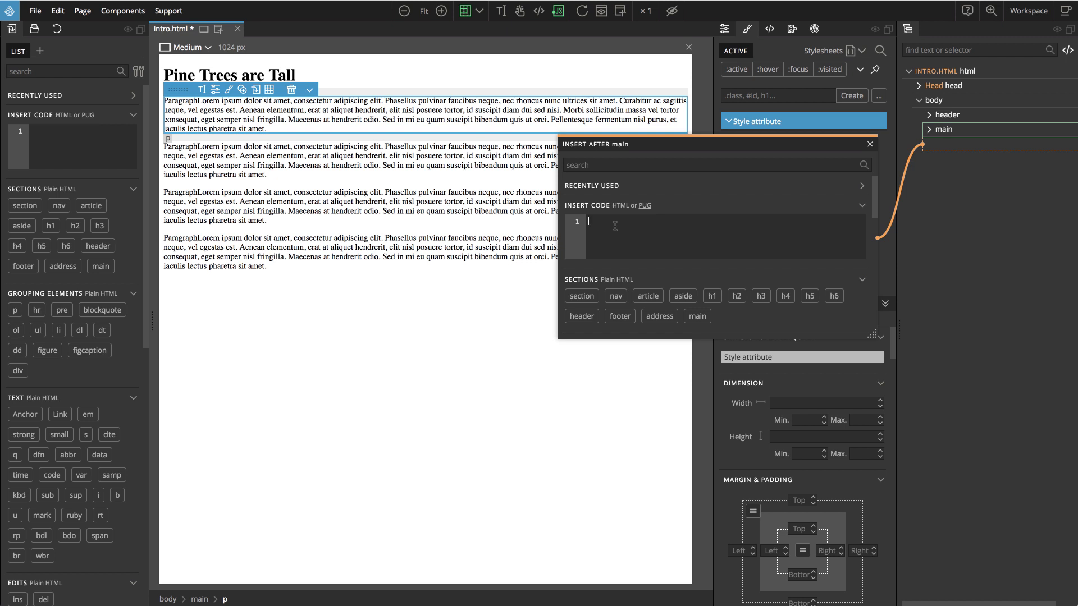
{"action": "type", "text": "div"}
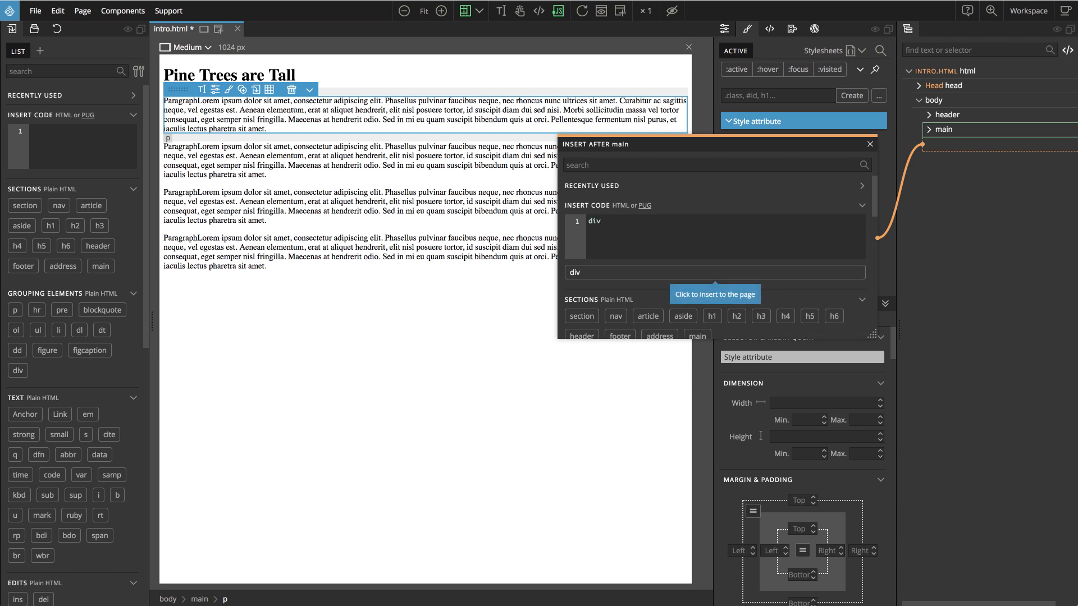
{"action": "type", "text": "."}
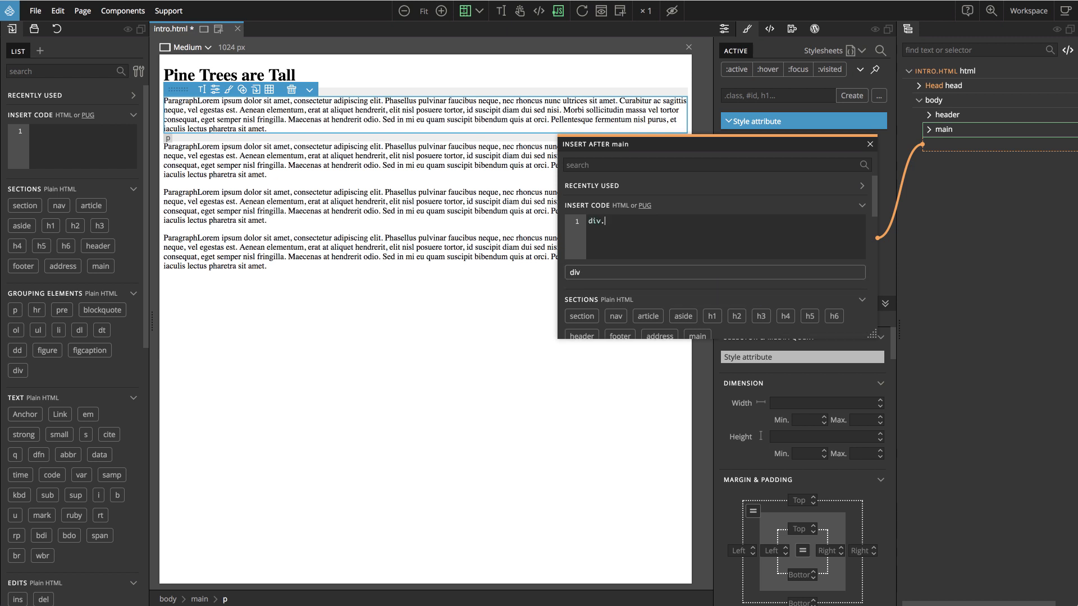
{"action": "type", "text": "sidebar"}
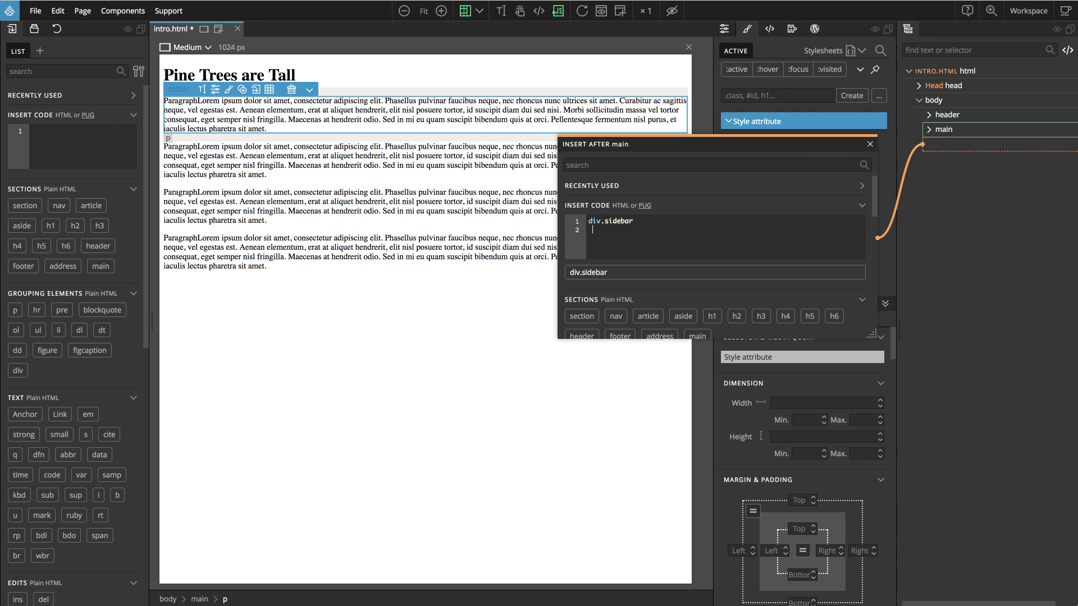
{"action": "type", "text": "ul"}
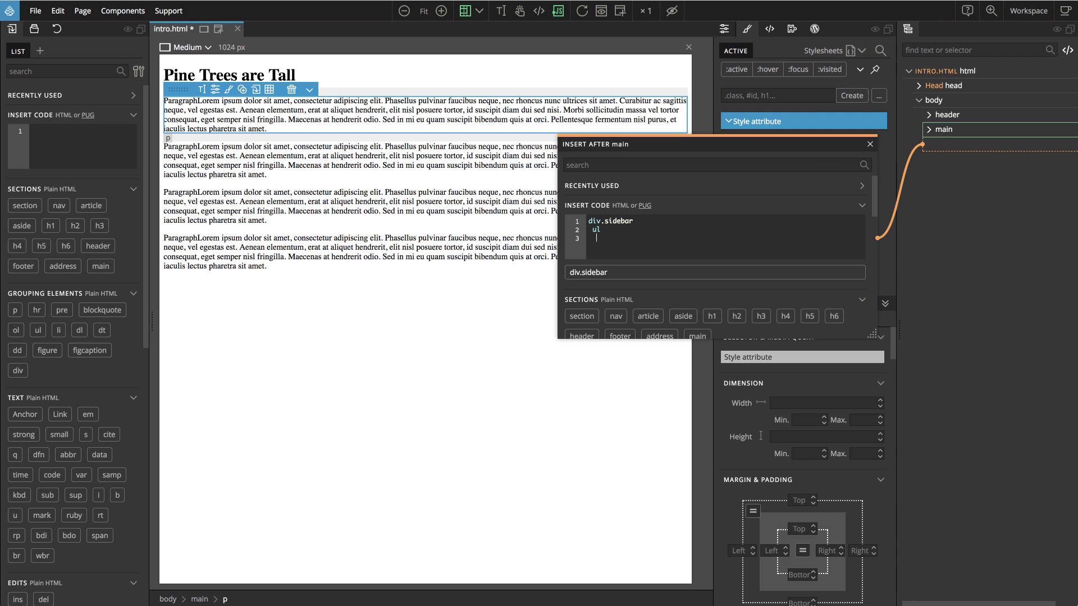
{"action": "type", "text": "li Item 1"}
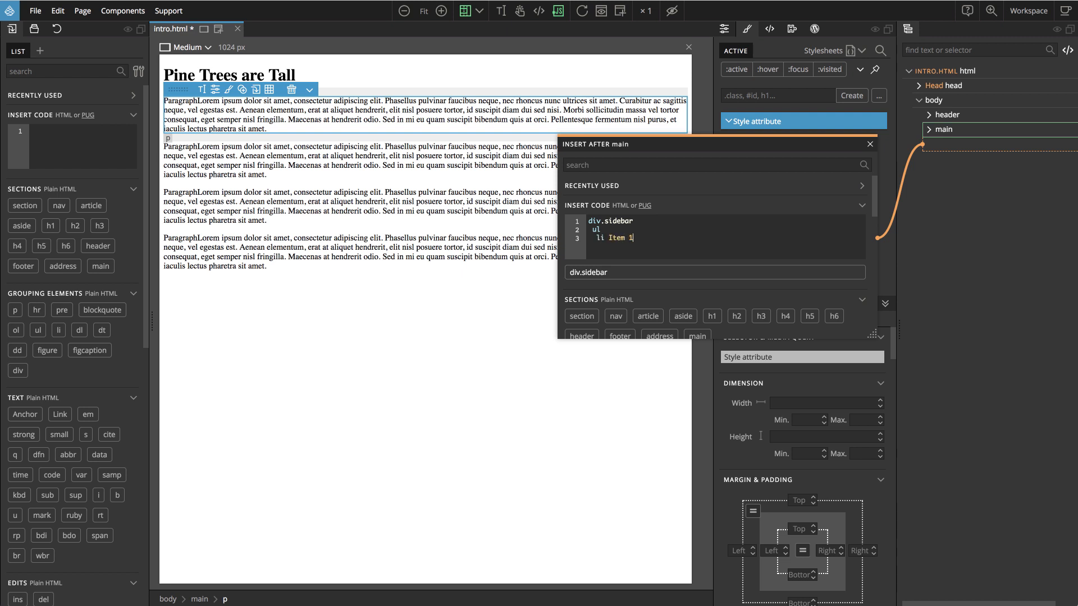
{"action": "key", "text": "Enter"}
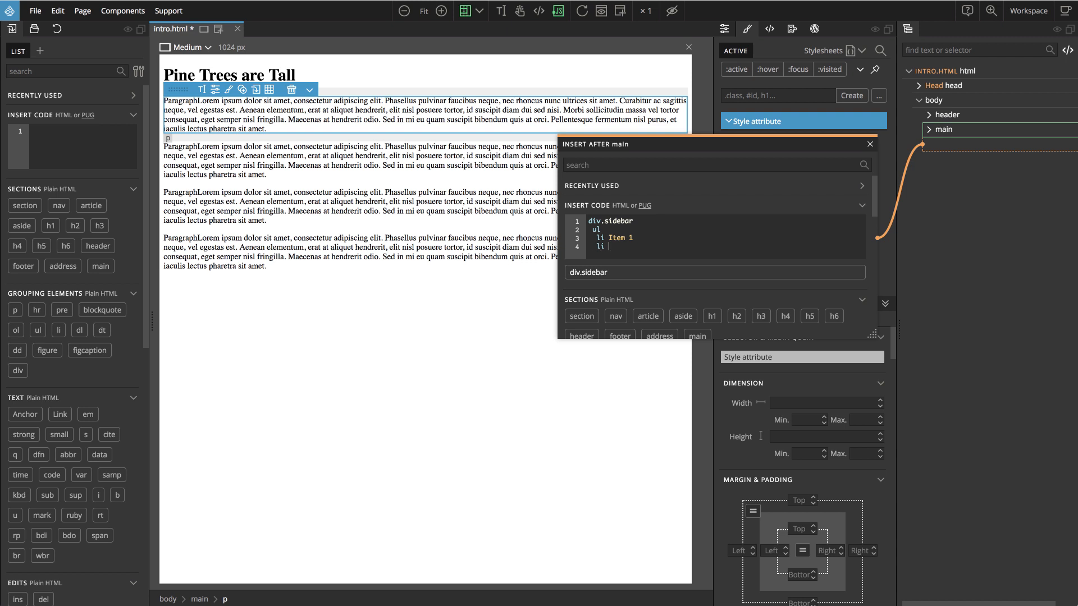
{"action": "type", "text": "li Item 2"}
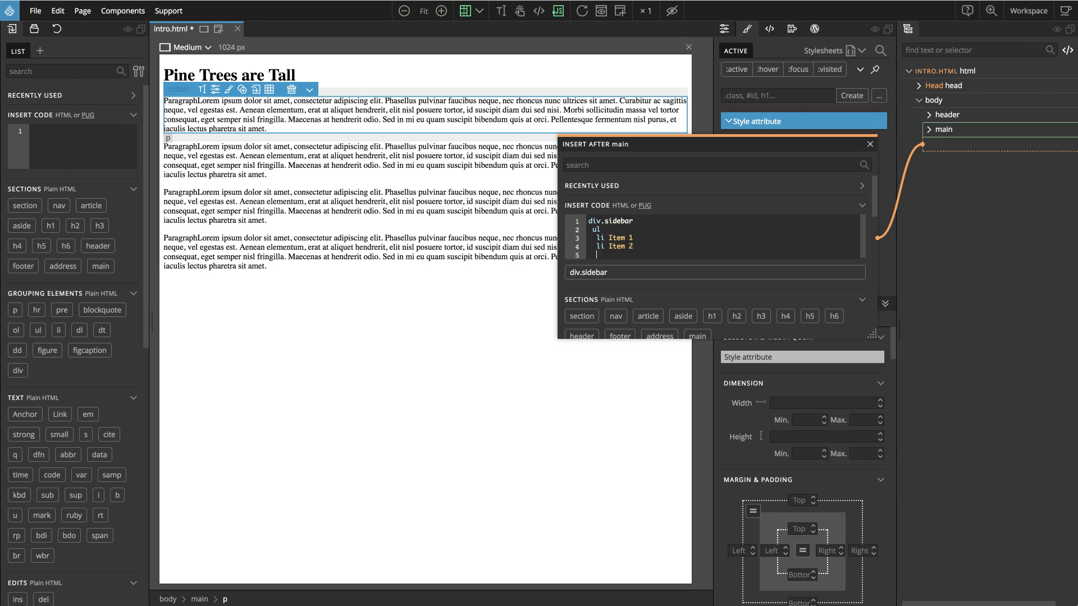
{"action": "type", "text": "li Item"}
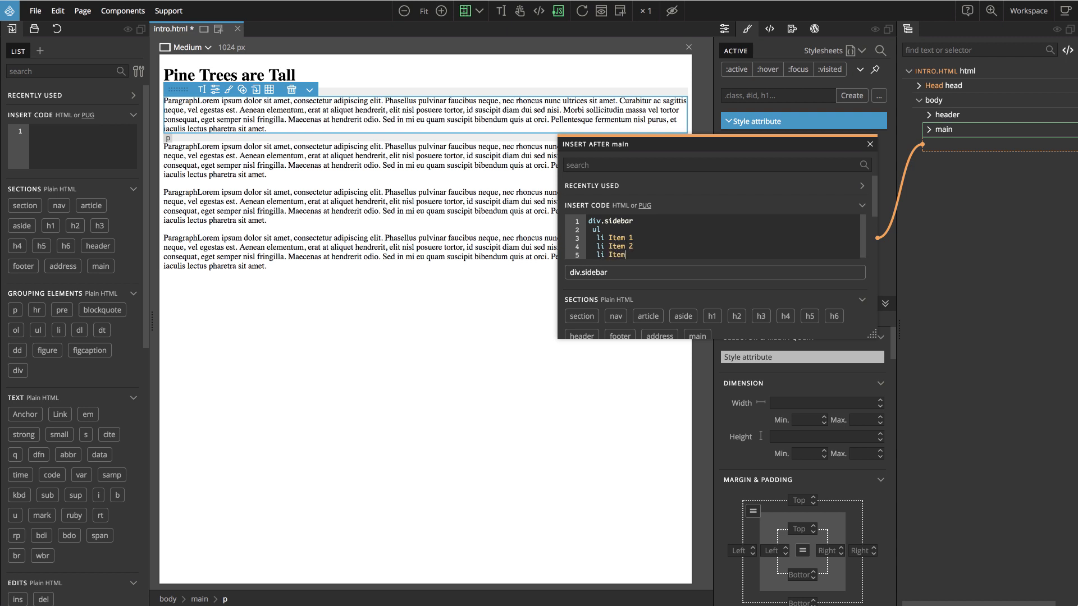
{"action": "type", "text": "3"}
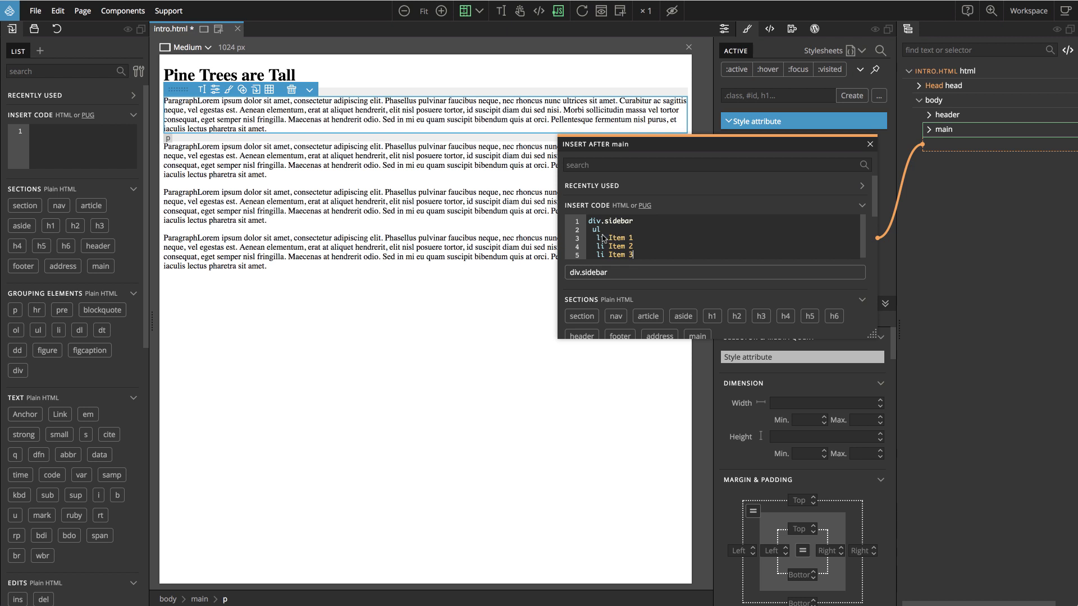
{"action": "mouse_move", "coordinate": [593, 232]}
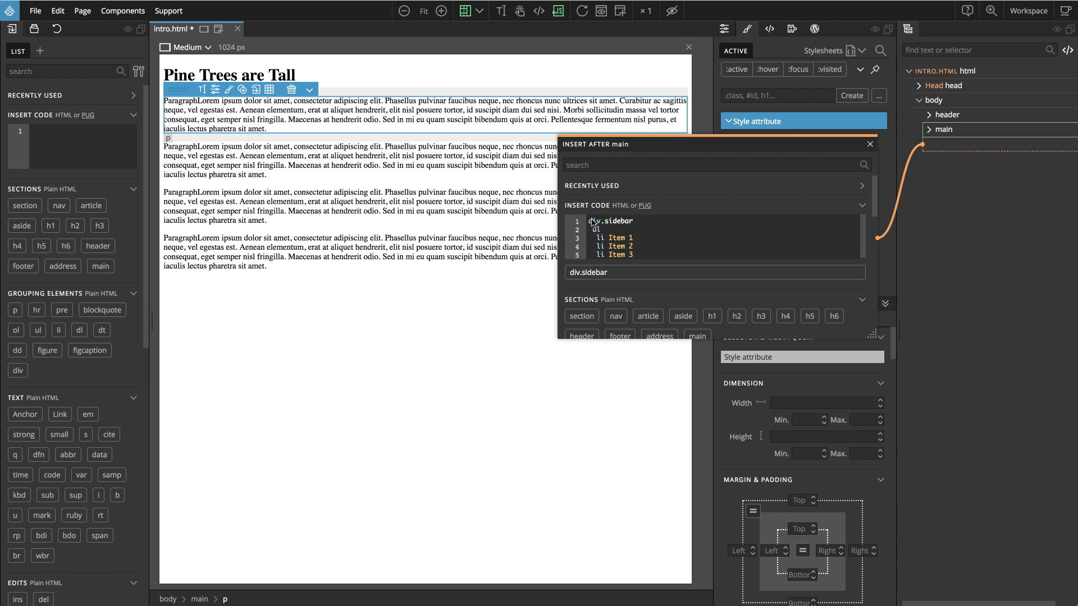
{"action": "mouse_move", "coordinate": [614, 273]}
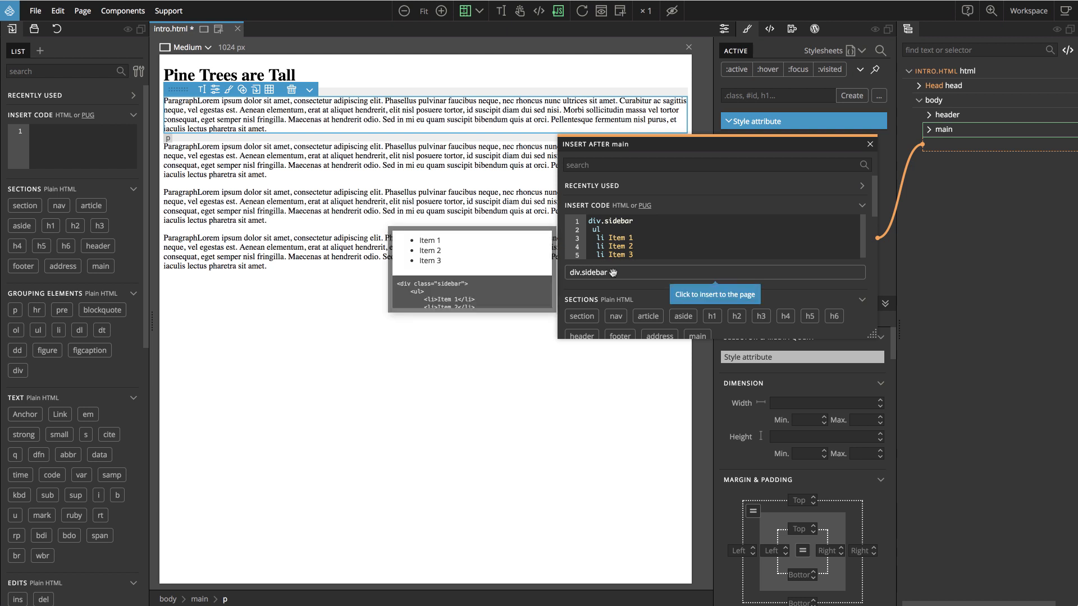
{"action": "left_click", "coordinate": [714, 295]}
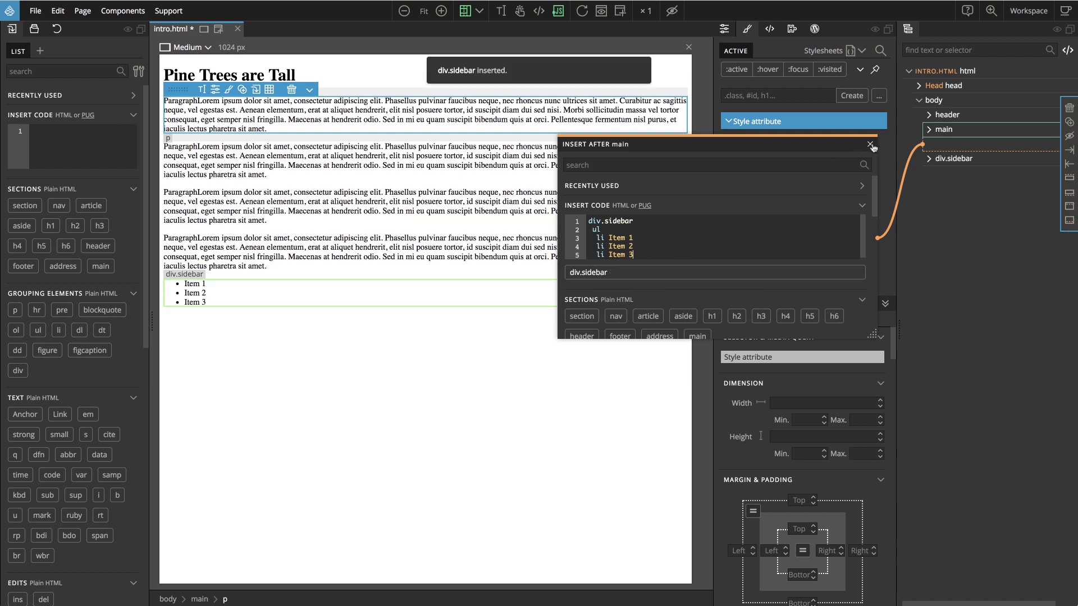
{"action": "left_click", "coordinate": [869, 145]}
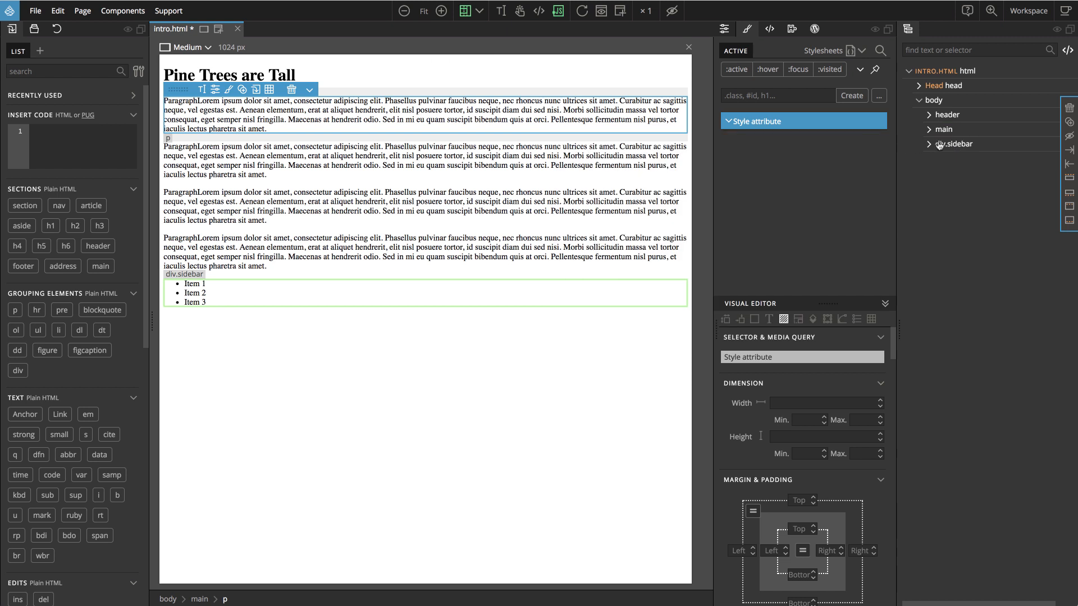
Write 'Hope you enjoyed this page!' into the footer paragraph
{"action": "left_click", "coordinate": [930, 143]}
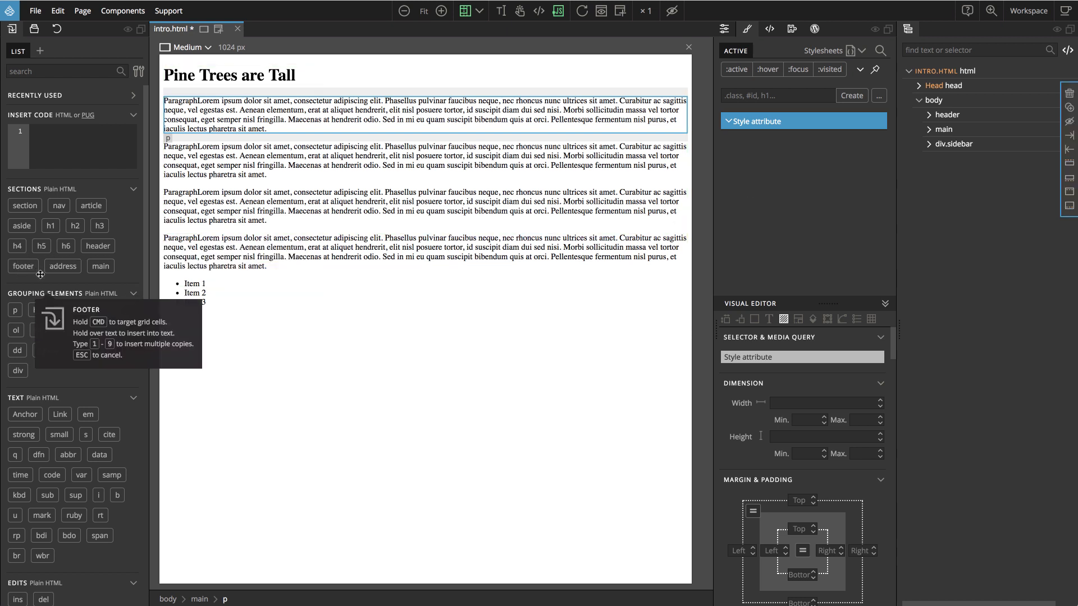
{"action": "mouse_move", "coordinate": [214, 346]}
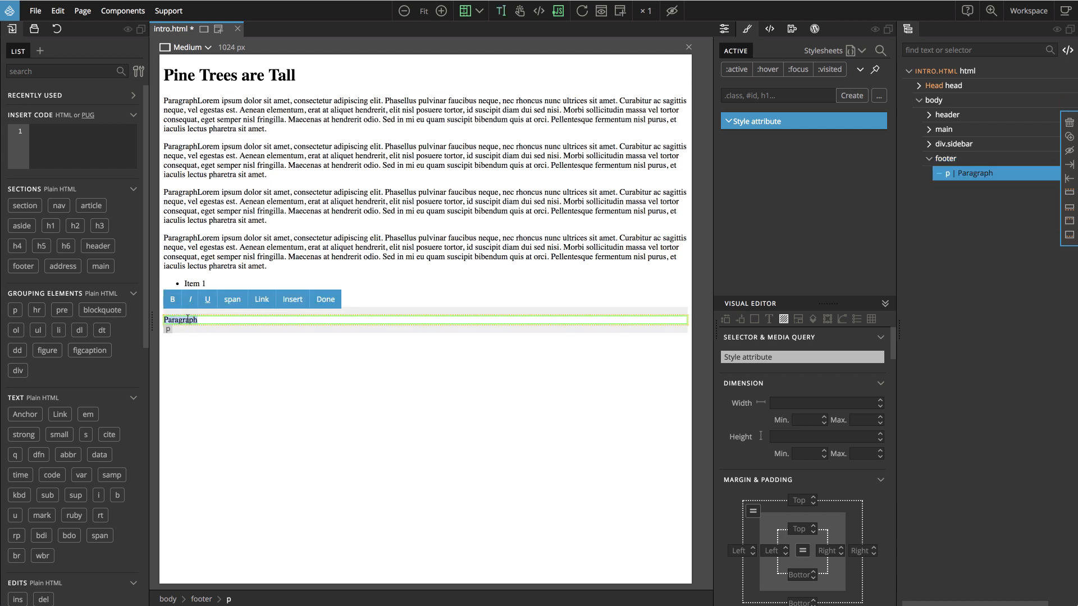
{"action": "type", "text": "Hope you enj"}
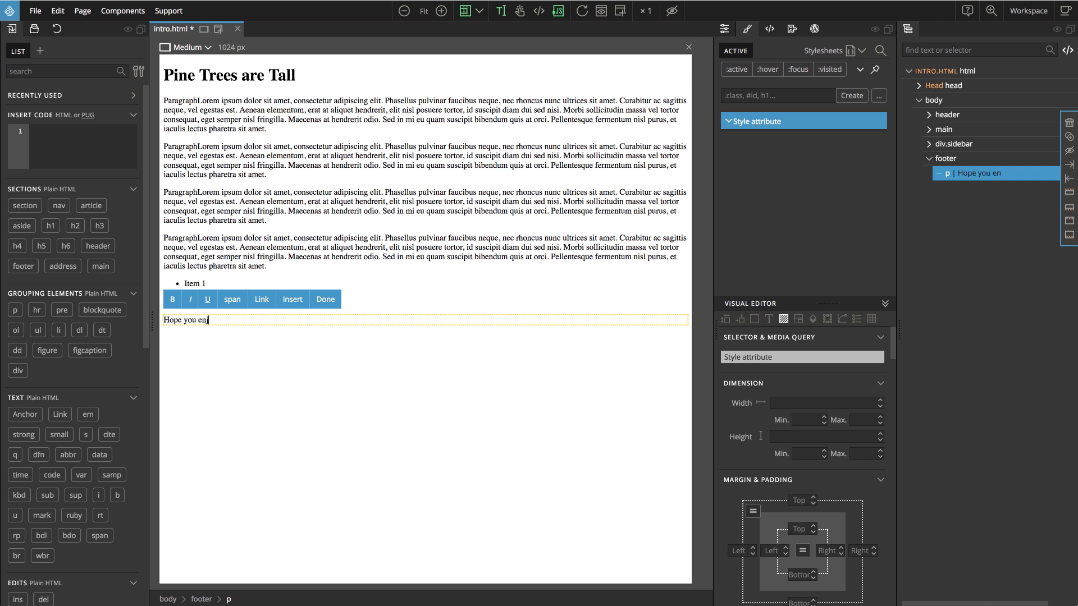
{"action": "type", "text": "oyed this"}
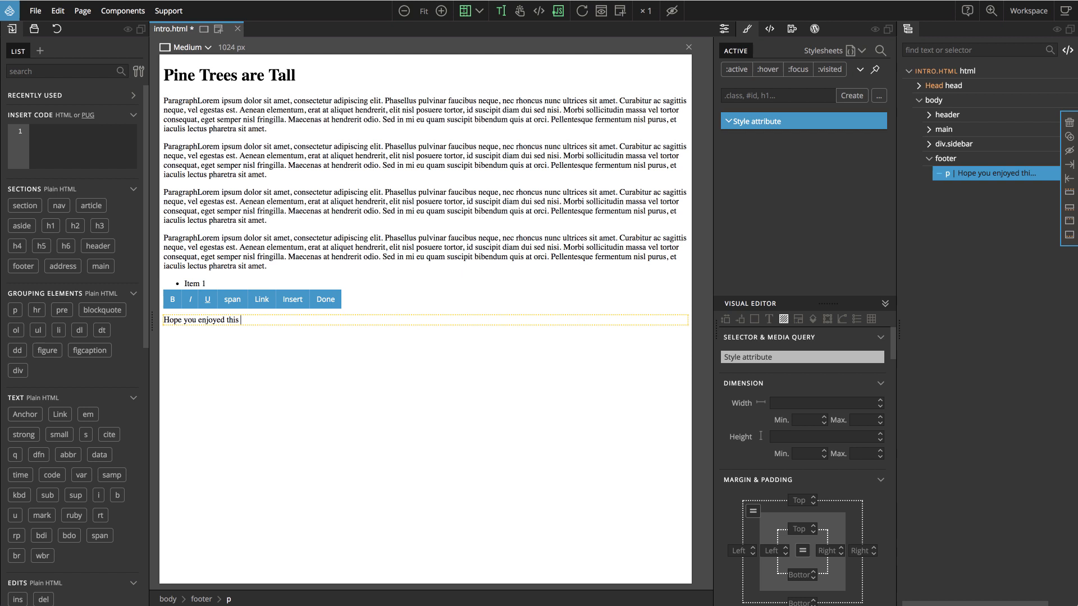
{"action": "type", "text": "page!"}
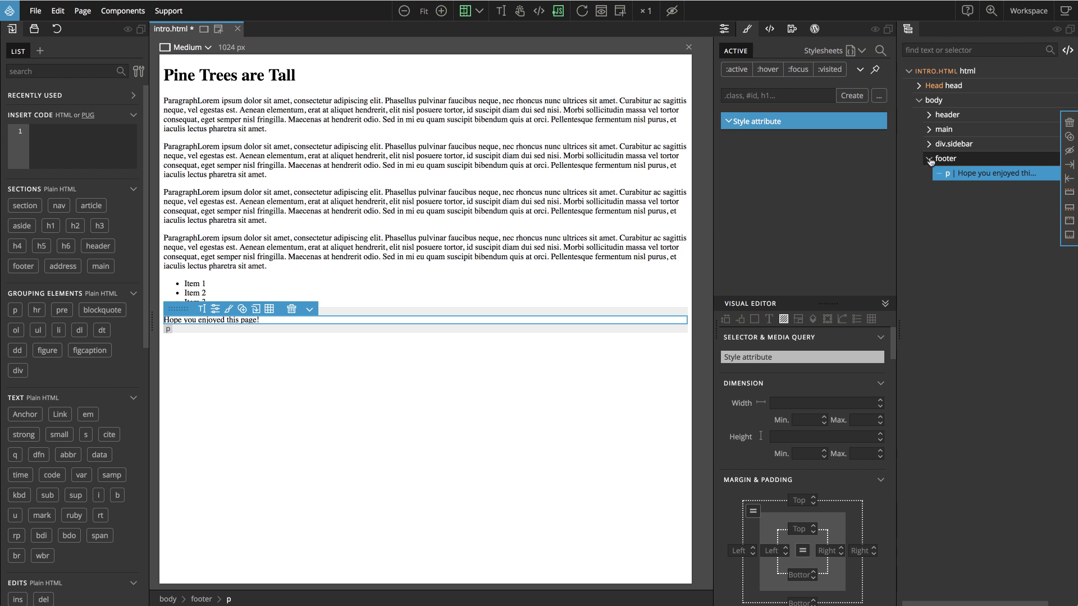
Collapse the footer in the Tree so body shows header, main, sidebar, footer
{"action": "left_click", "coordinate": [929, 158]}
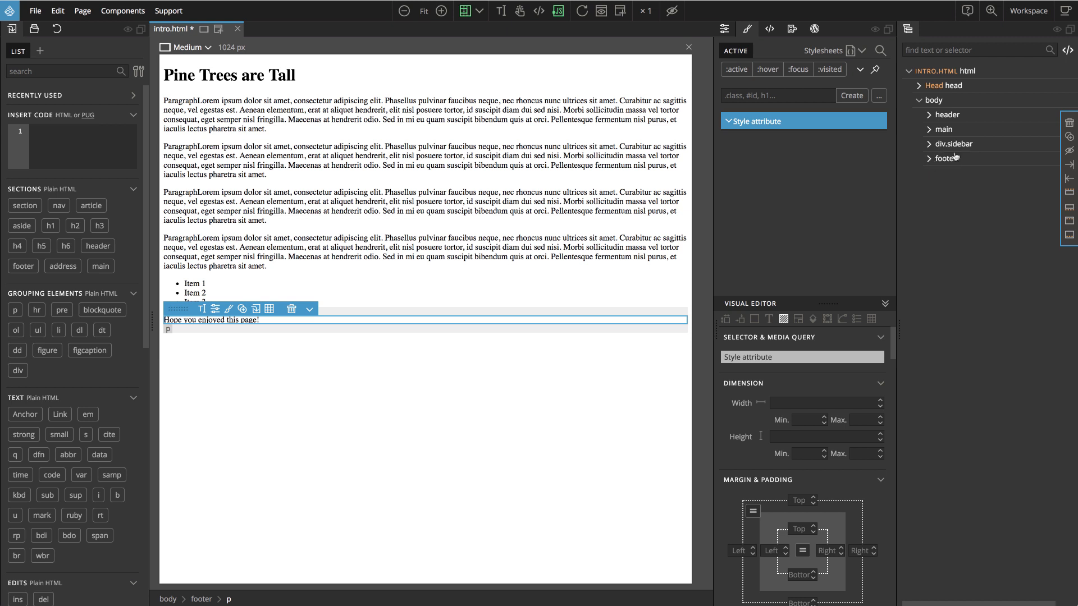
{"action": "mouse_move", "coordinate": [435, 115]}
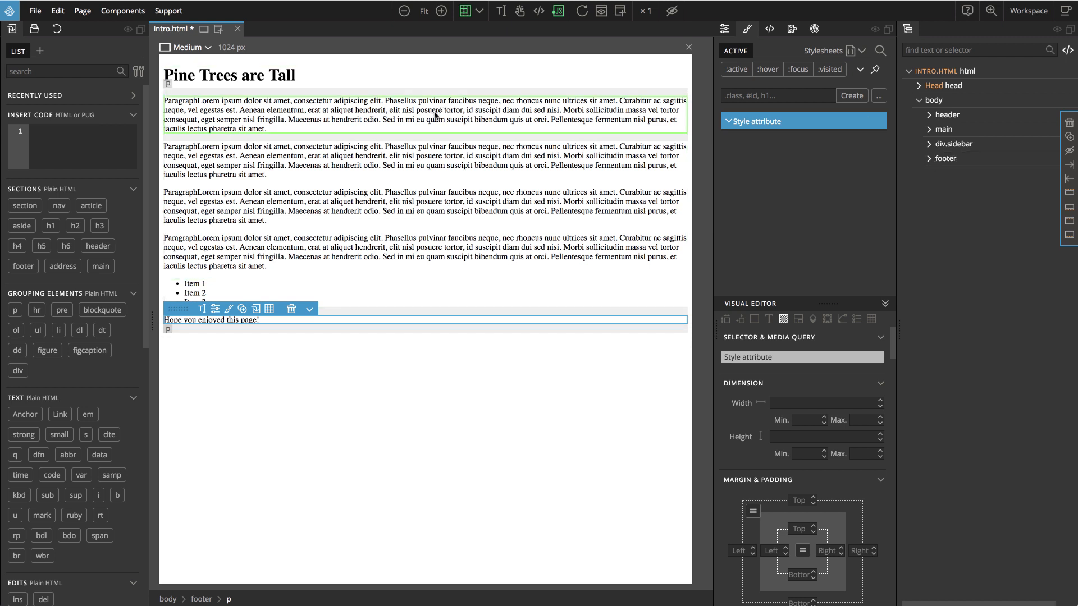
{"action": "mouse_move", "coordinate": [280, 270]}
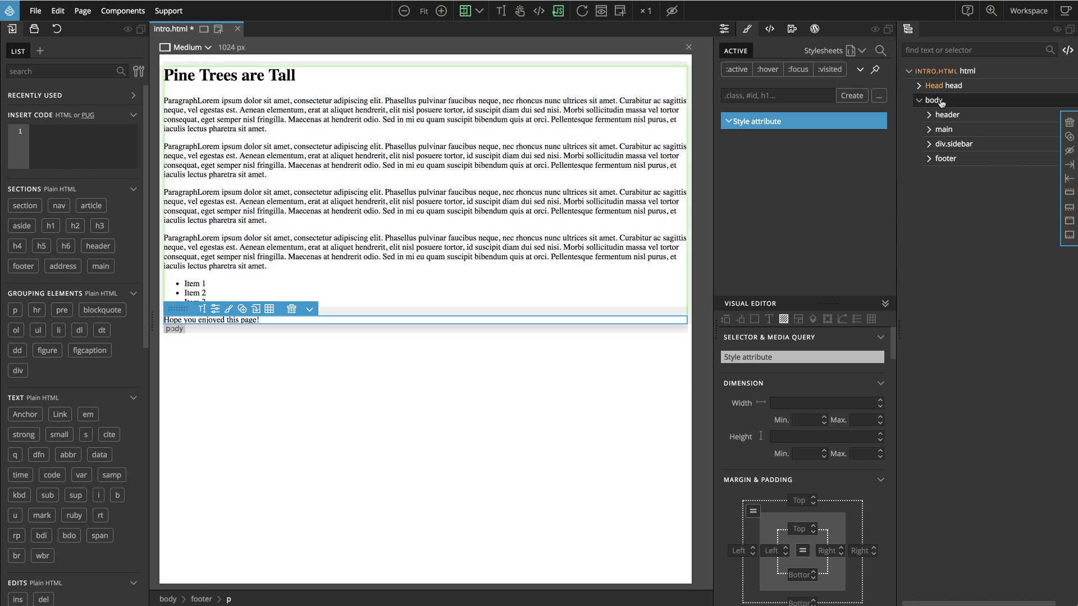
{"action": "mouse_move", "coordinate": [952, 101]}
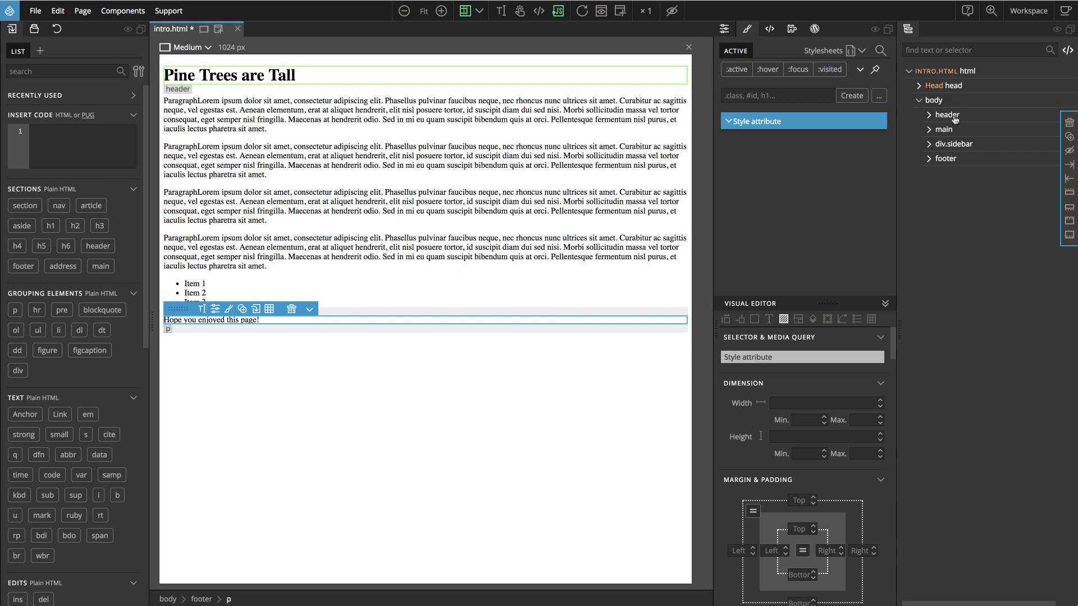
{"action": "left_click", "coordinate": [954, 144]}
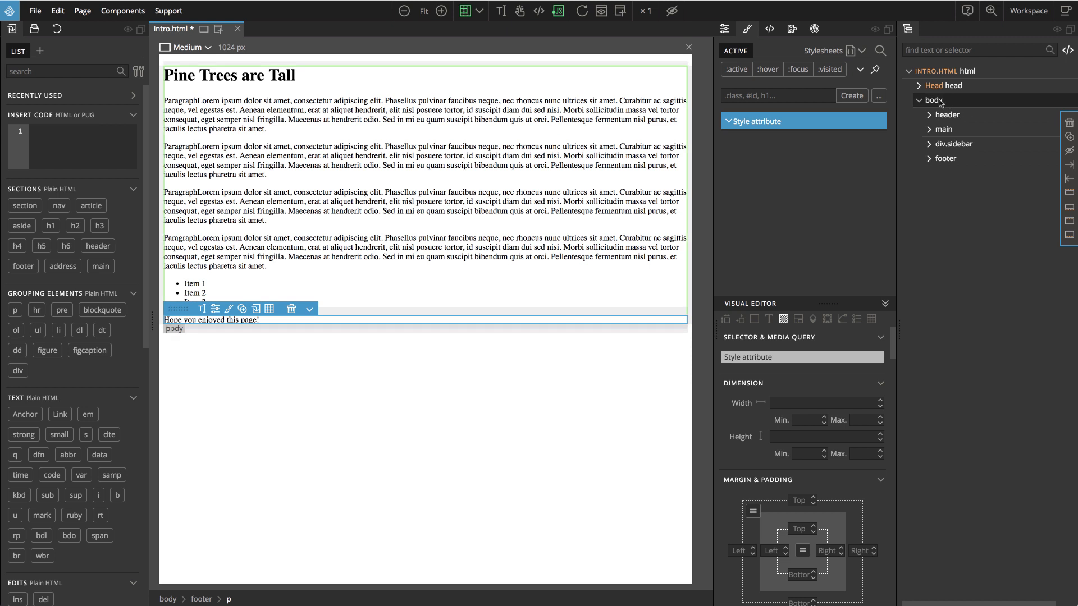
{"action": "mouse_move", "coordinate": [950, 103]}
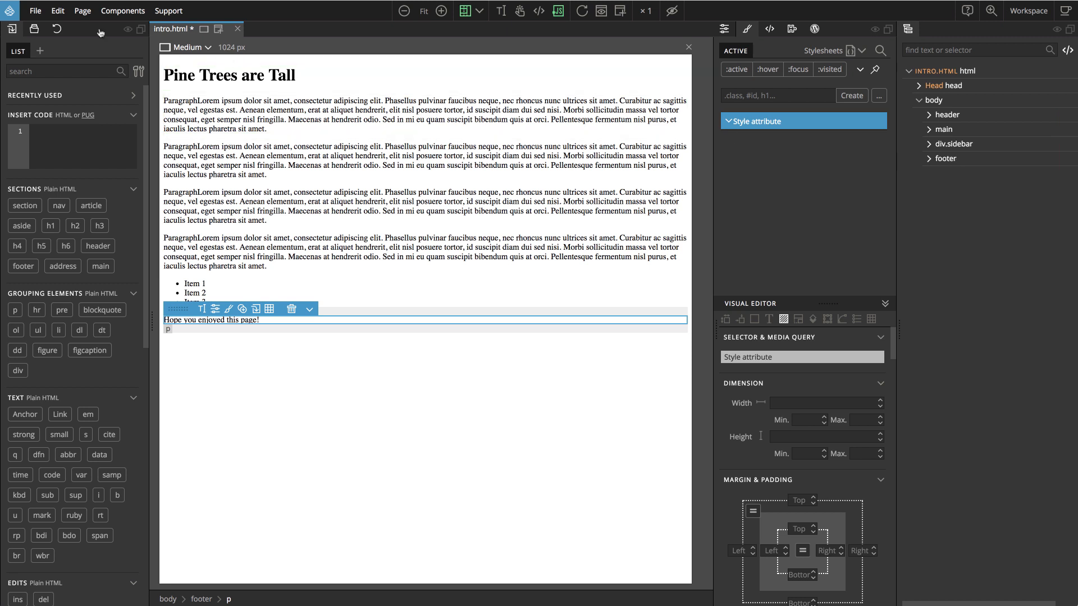
Save intro.html via File > Save
{"action": "left_click", "coordinate": [35, 10]}
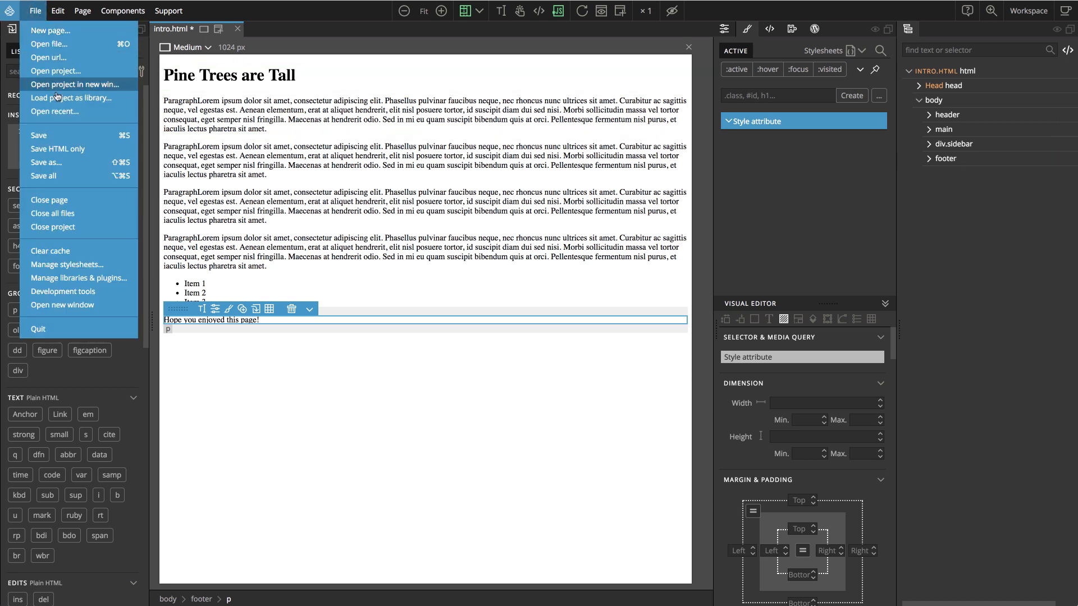
{"action": "mouse_move", "coordinate": [52, 137]}
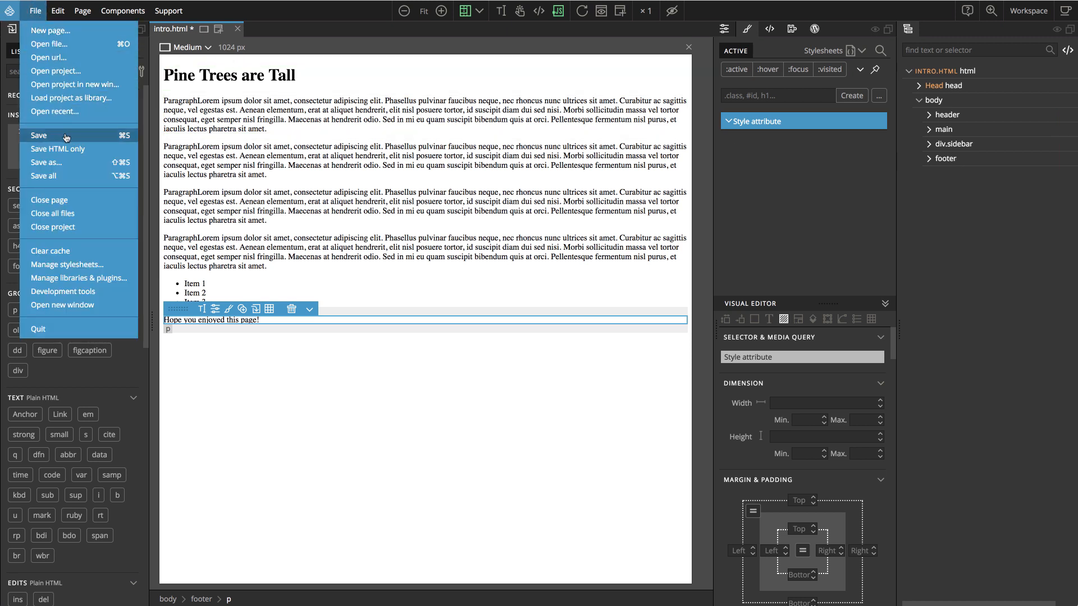
{"action": "left_click", "coordinate": [39, 135]}
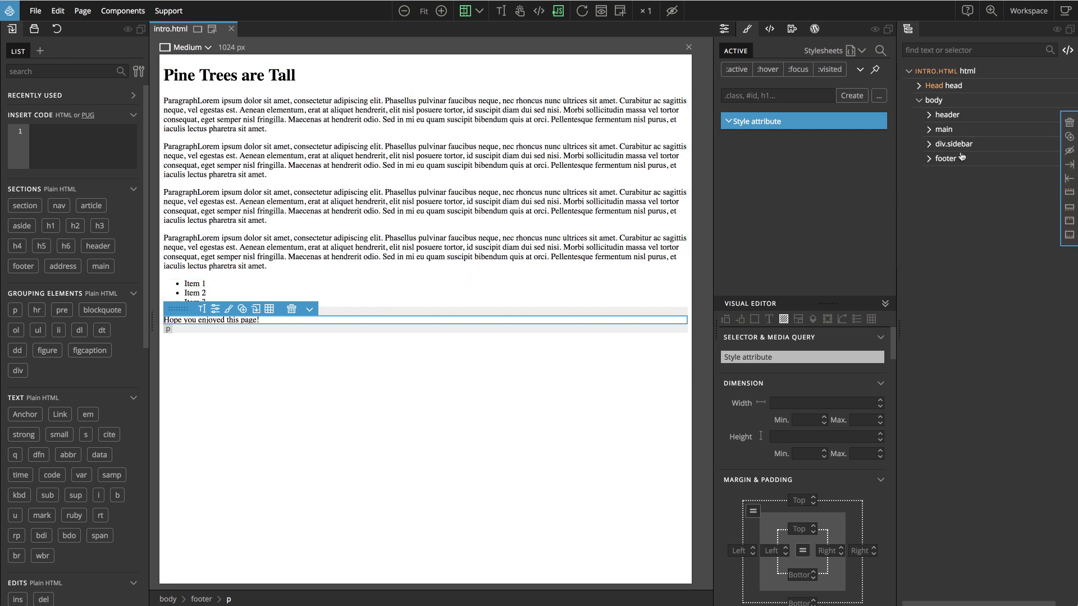
{"action": "mouse_move", "coordinate": [793, 151]}
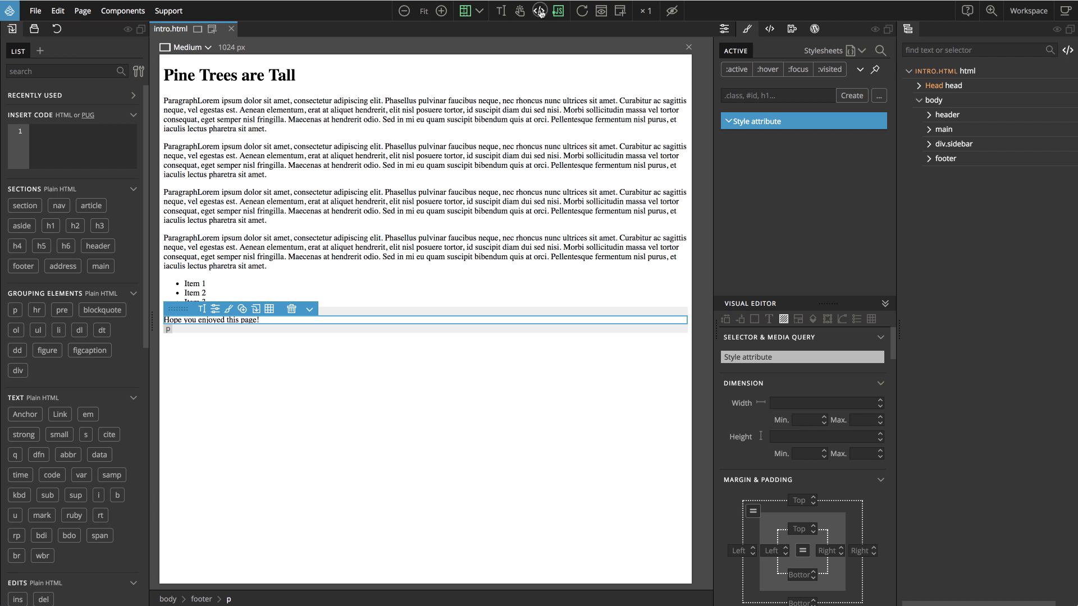
Show the source code and select the stray word Paragraph before Lorem
{"action": "left_click", "coordinate": [539, 13]}
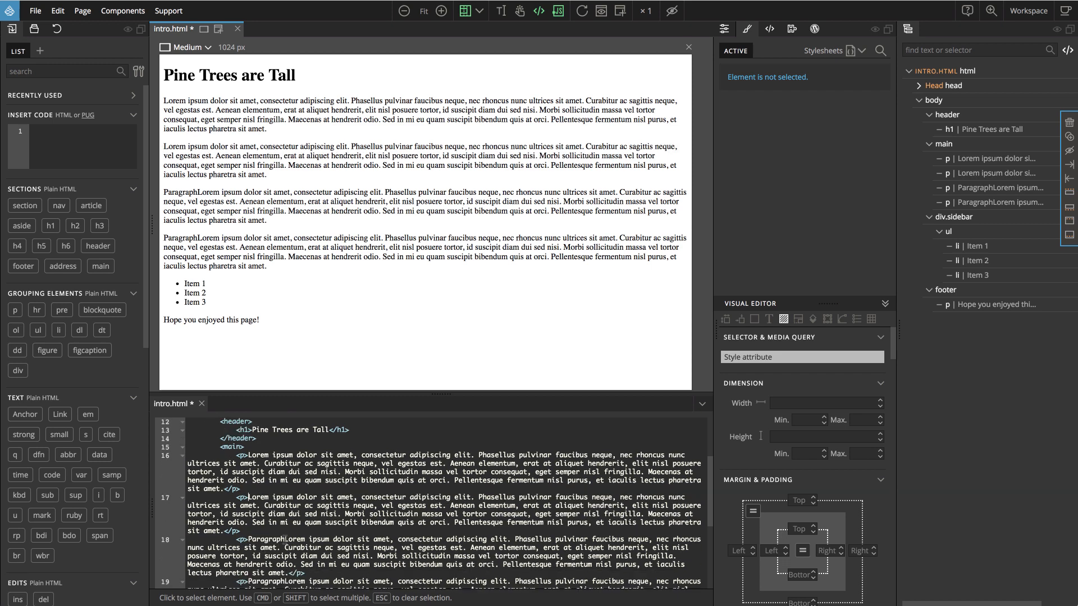
{"action": "double_click", "coordinate": [268, 540]}
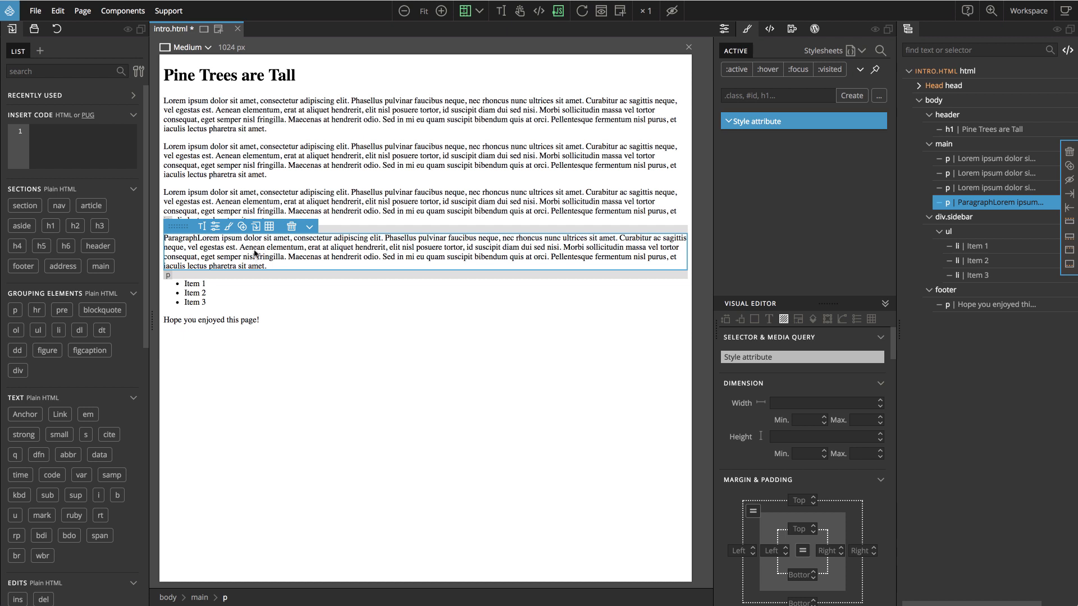
Open Edit code for the fourth paragraph to delete its Paragraph prefix
{"action": "left_click", "coordinate": [311, 227]}
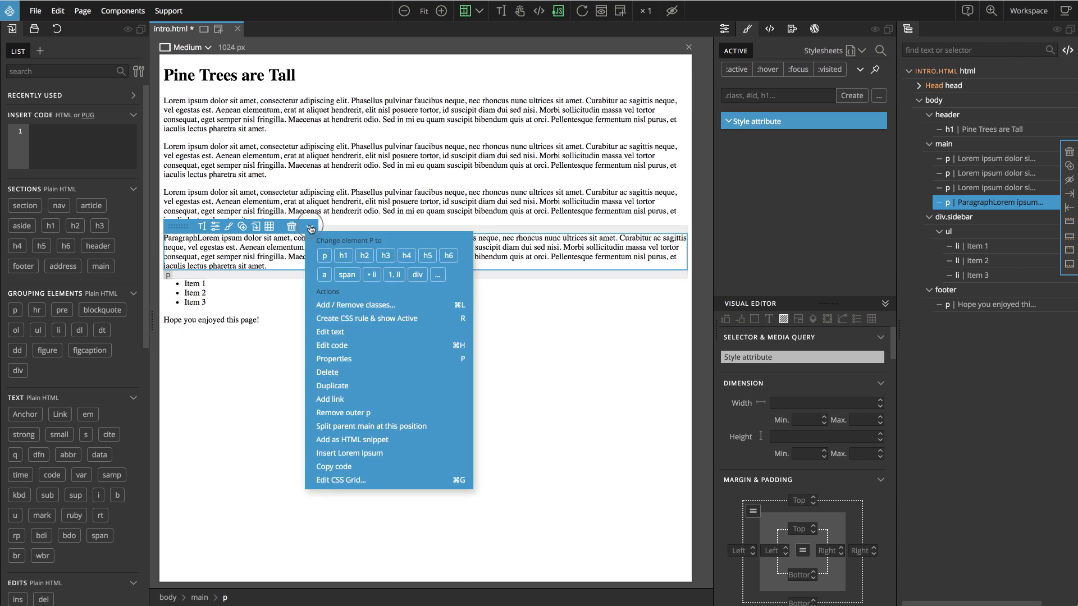
{"action": "left_click", "coordinate": [333, 346]}
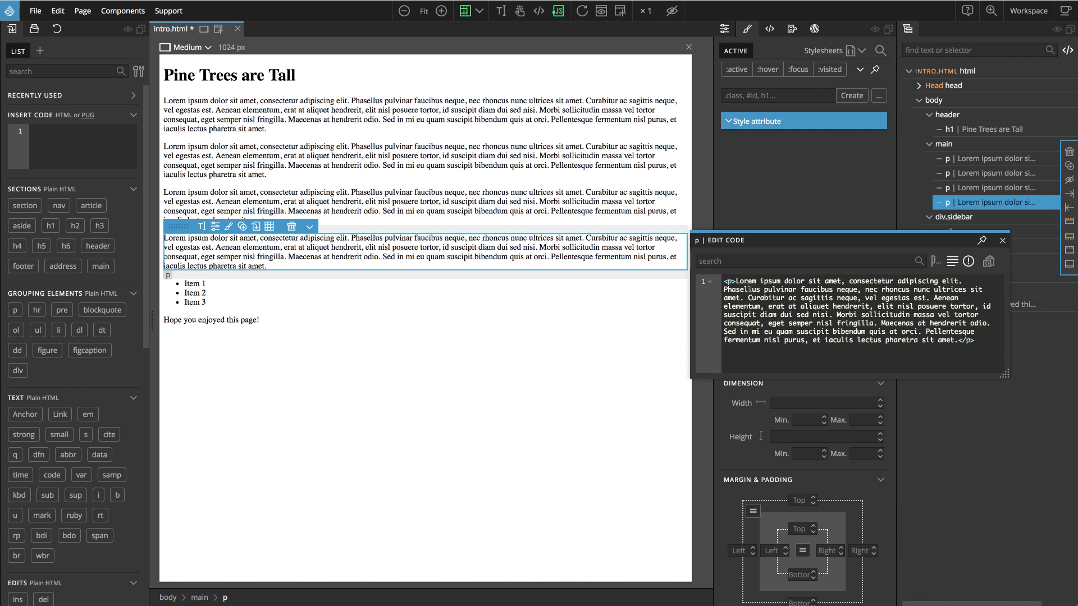
{"action": "mouse_move", "coordinate": [1013, 256]}
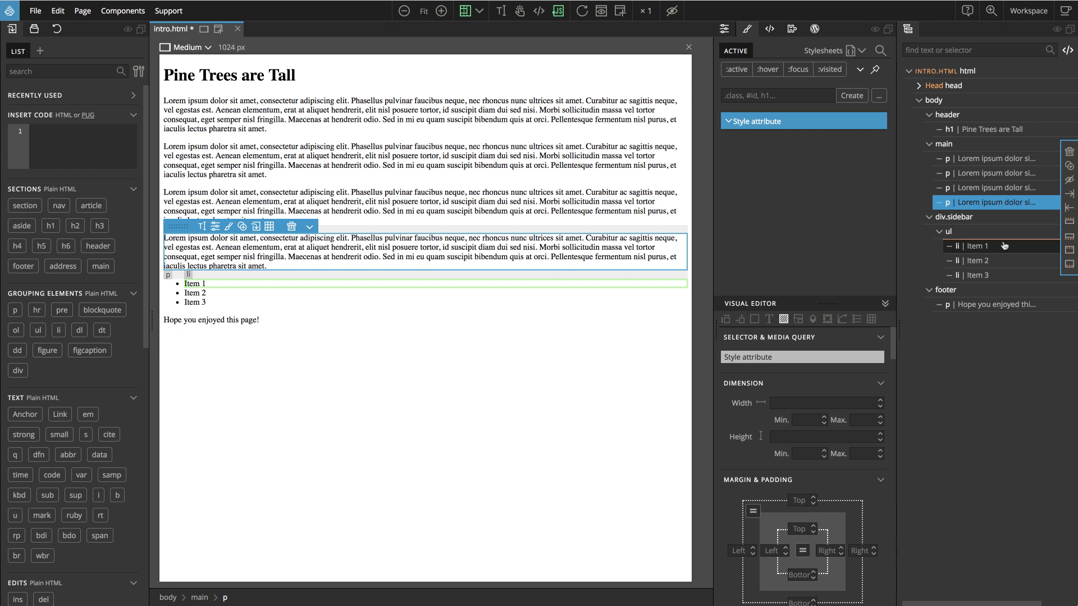
{"action": "mouse_move", "coordinate": [995, 246]}
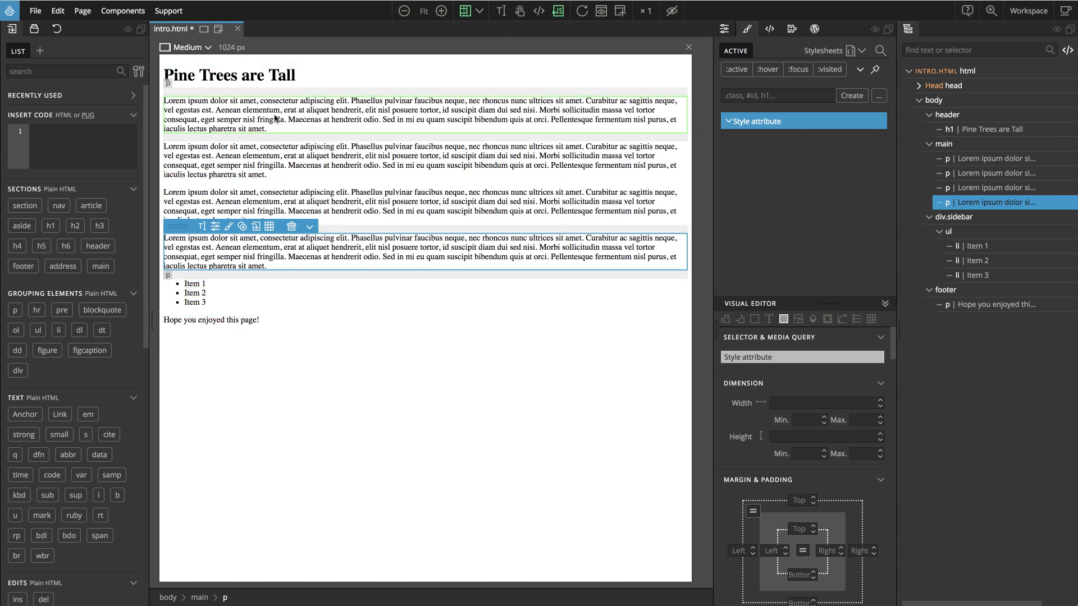
{"action": "mouse_move", "coordinate": [514, 267]}
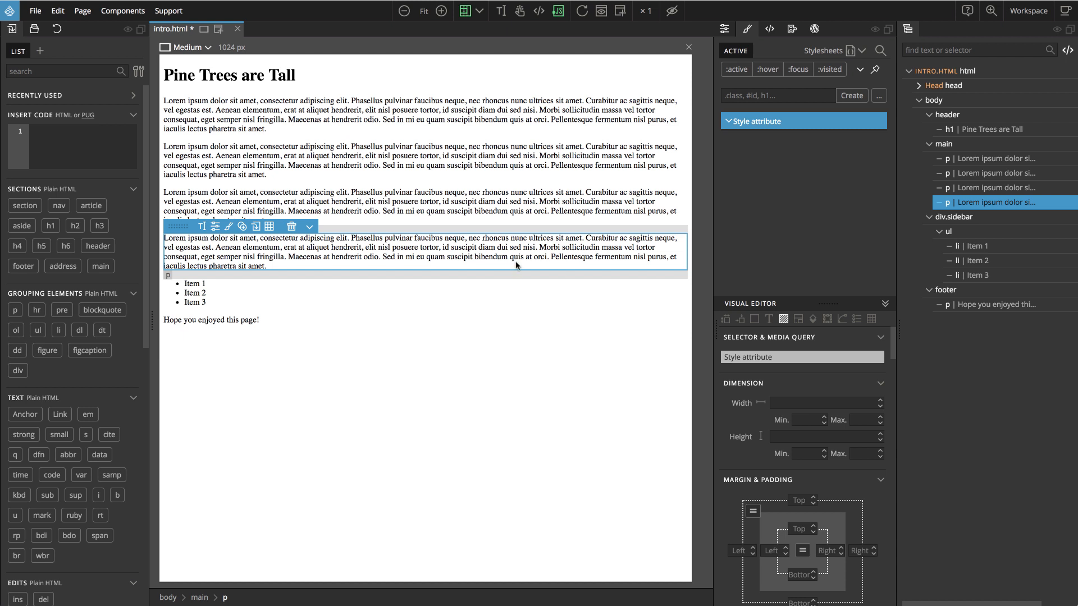
{"action": "mouse_move", "coordinate": [321, 254]}
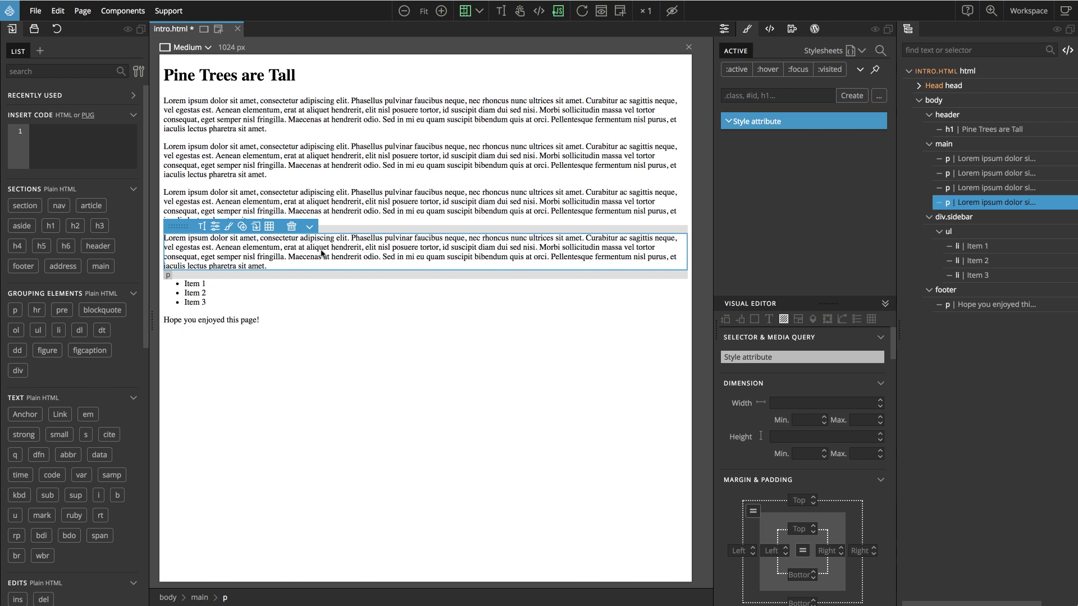
{"action": "mouse_move", "coordinate": [344, 256]}
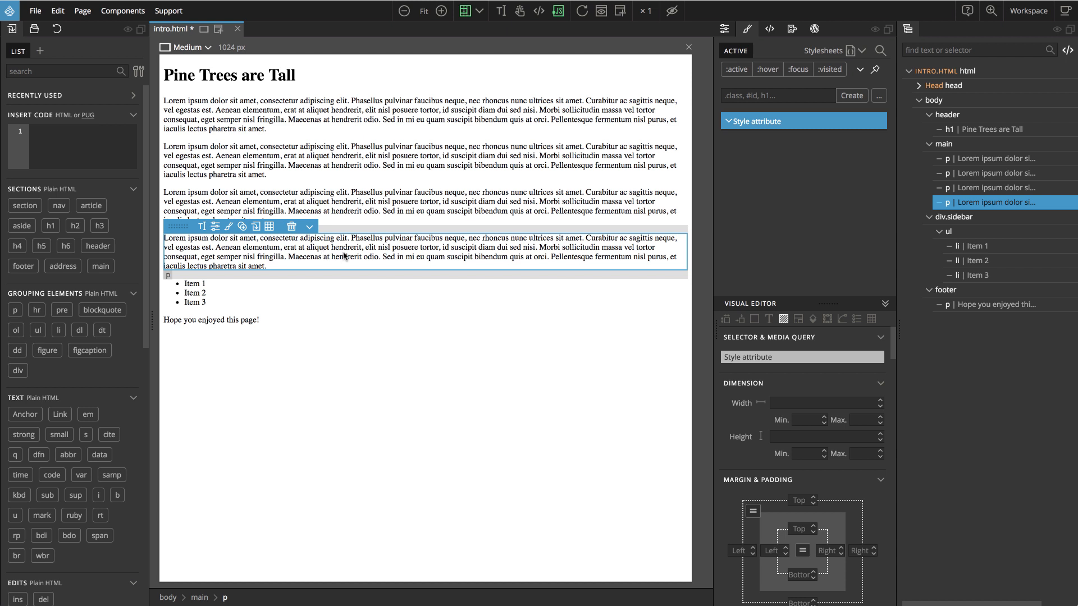